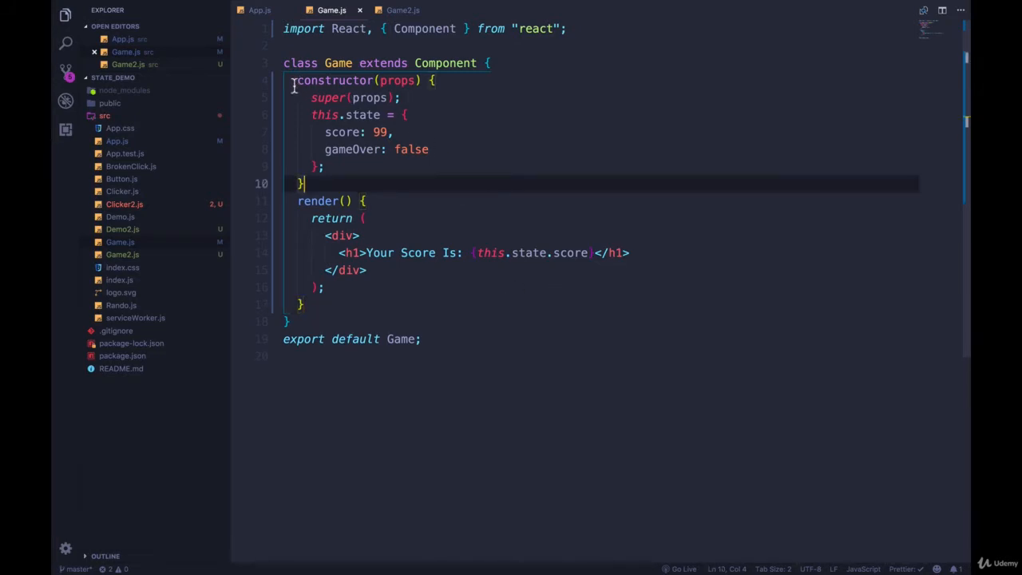
mouse_move(474, 197)
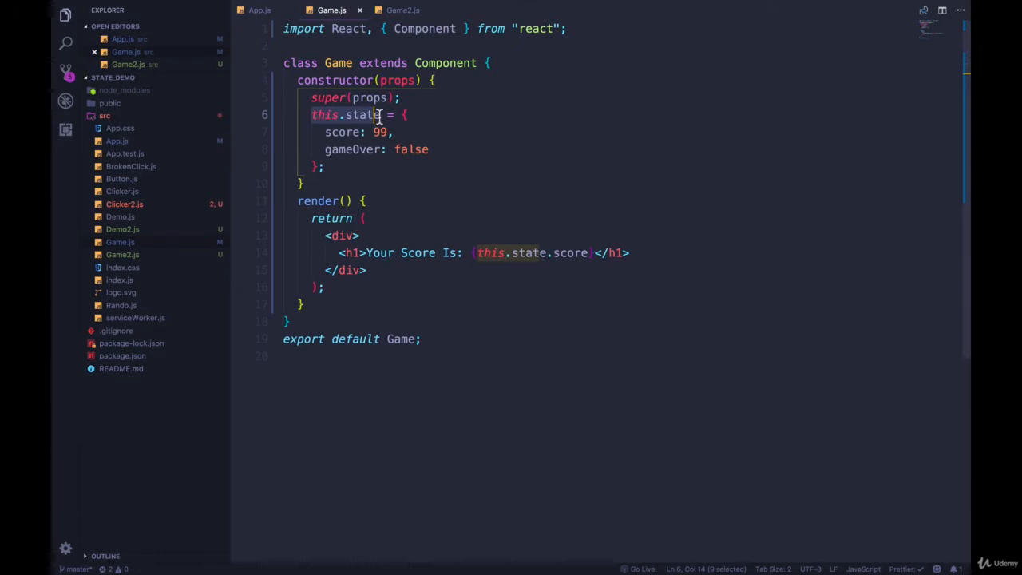
Highlight the this.state assignment (score 99, gameOver false) in Game.js's constructor.
left_click(341, 183)
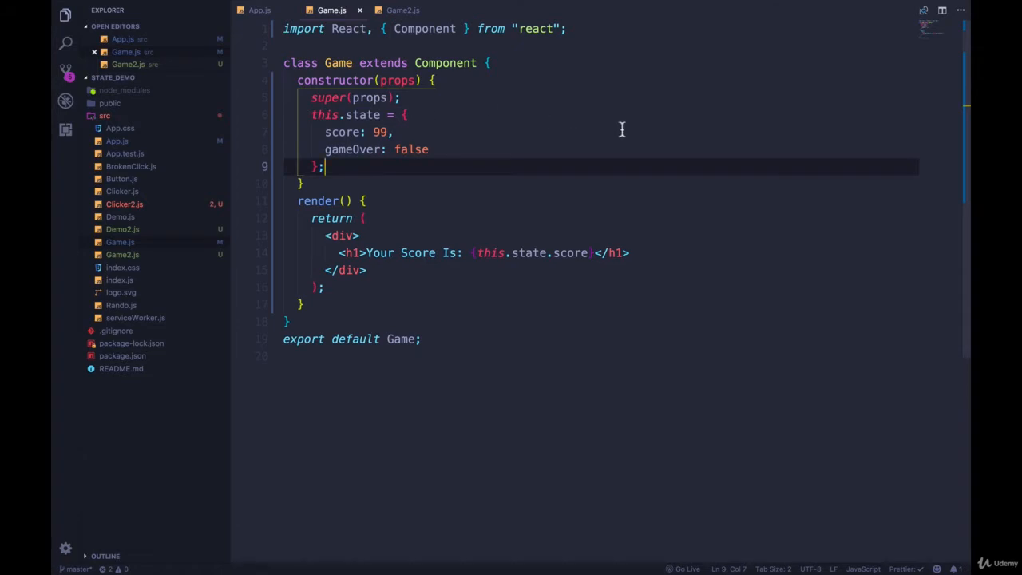
mouse_move(479, 112)
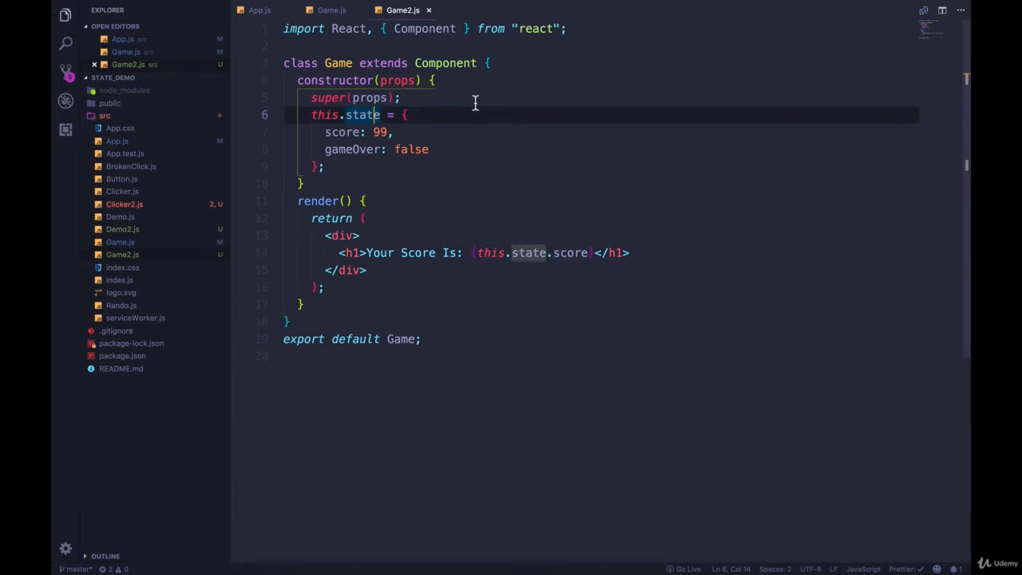
Delete Game2.js's constructor so state {score 99, gameOver false} stands as a class property.
left_click(379, 131)
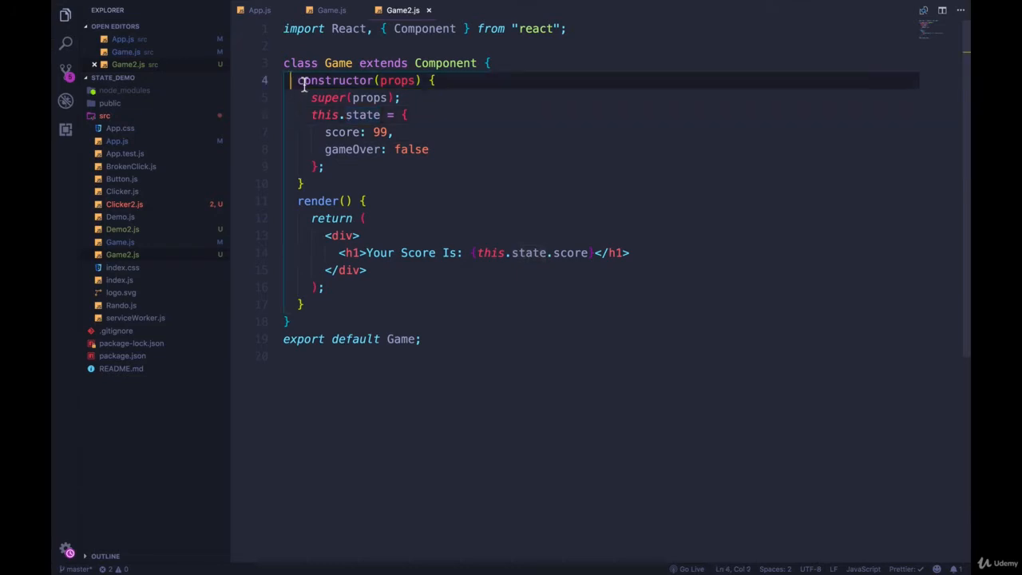
key("Delete")
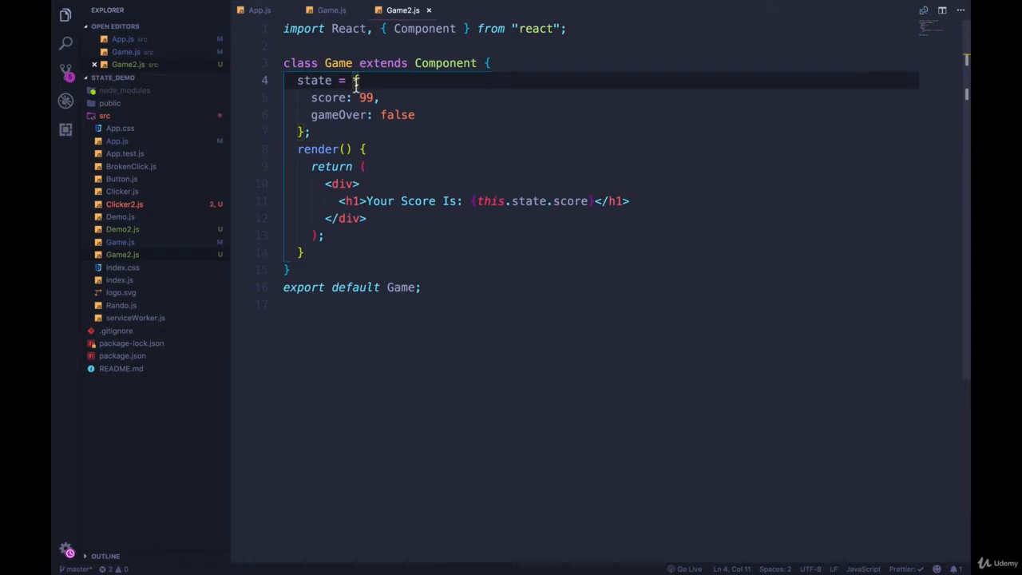
left_click(374, 63)
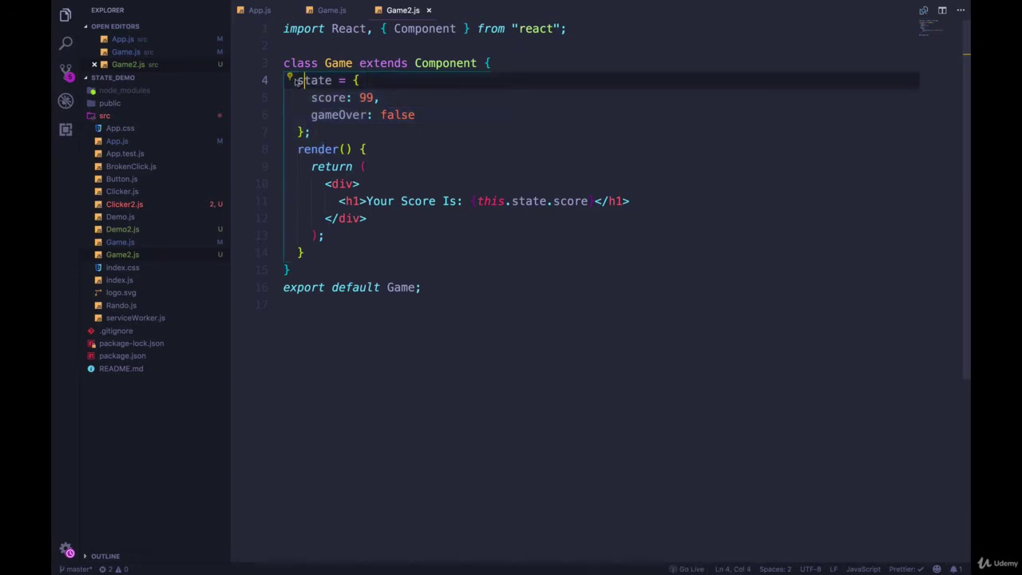
left_click_drag(297, 80, 310, 132)
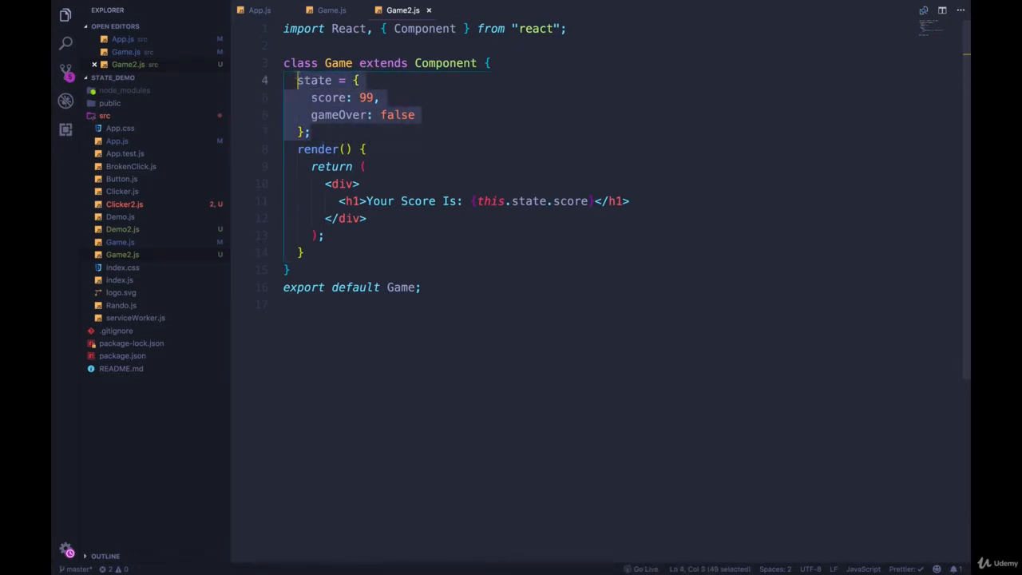
left_click(380, 97)
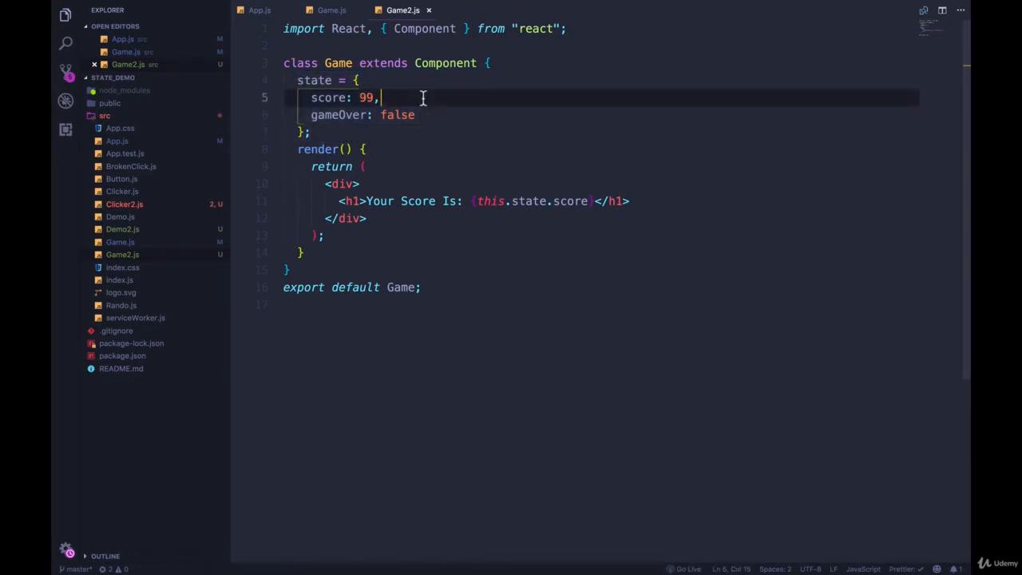
mouse_move(470, 119)
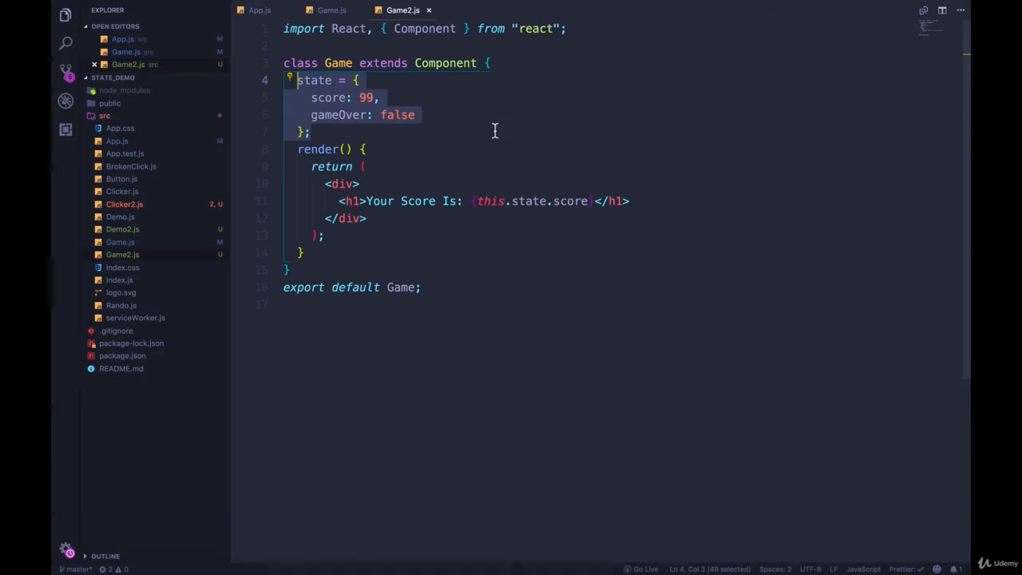
left_click(376, 98)
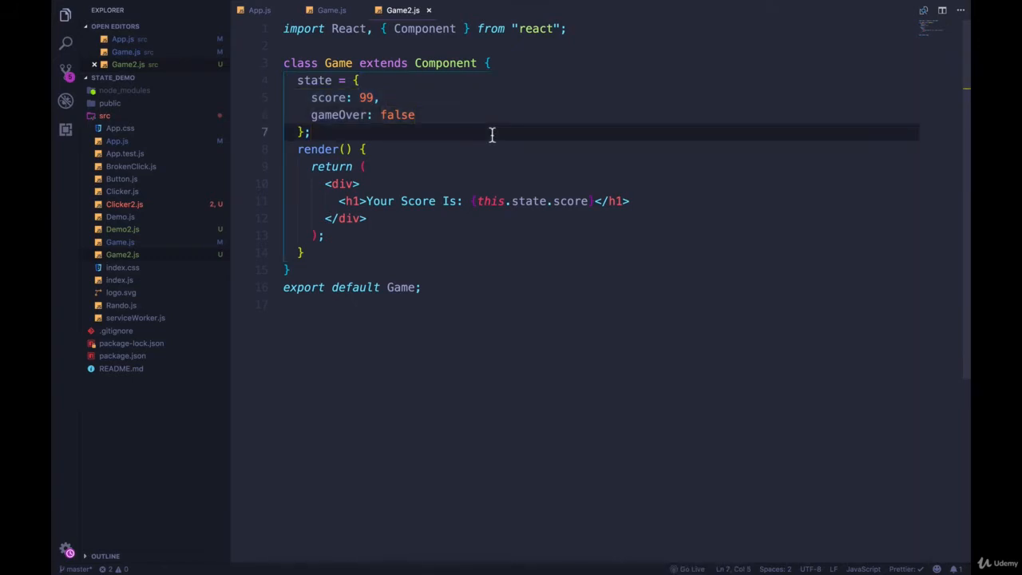
mouse_move(485, 144)
type("2")
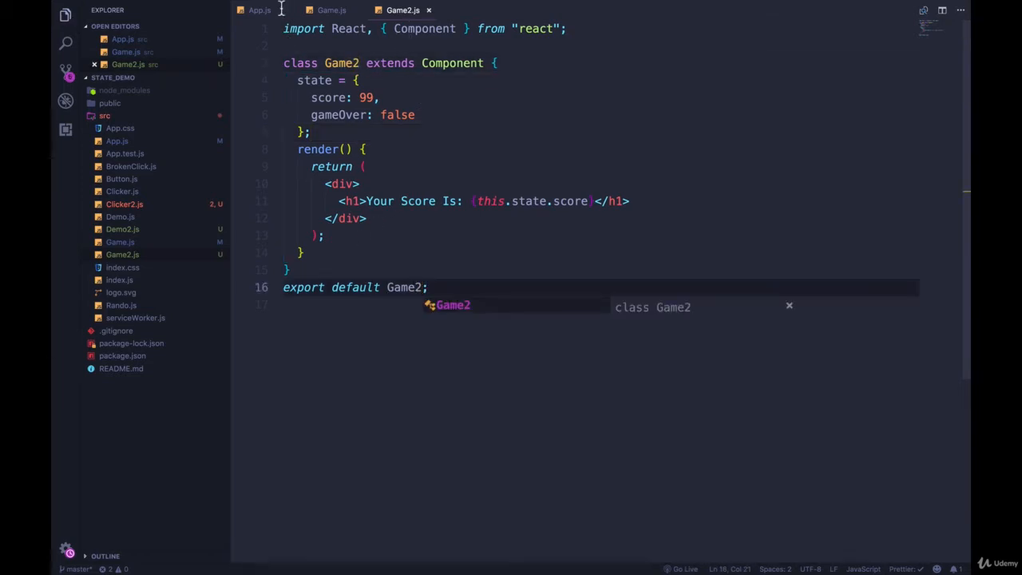
Confirm App.js renders Game2 and select Game's constructor block for comparison.
left_click(254, 9)
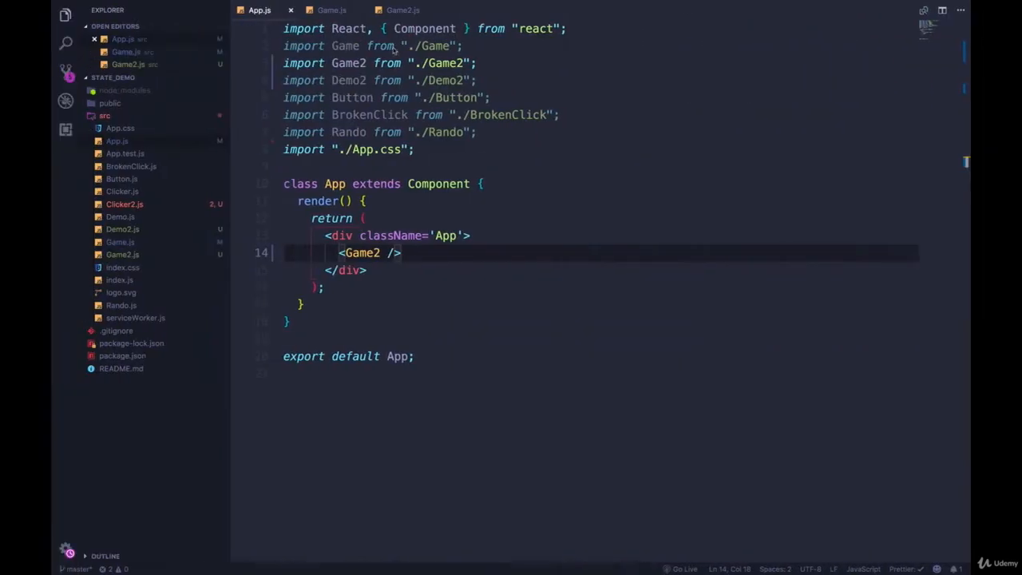
left_click(398, 10)
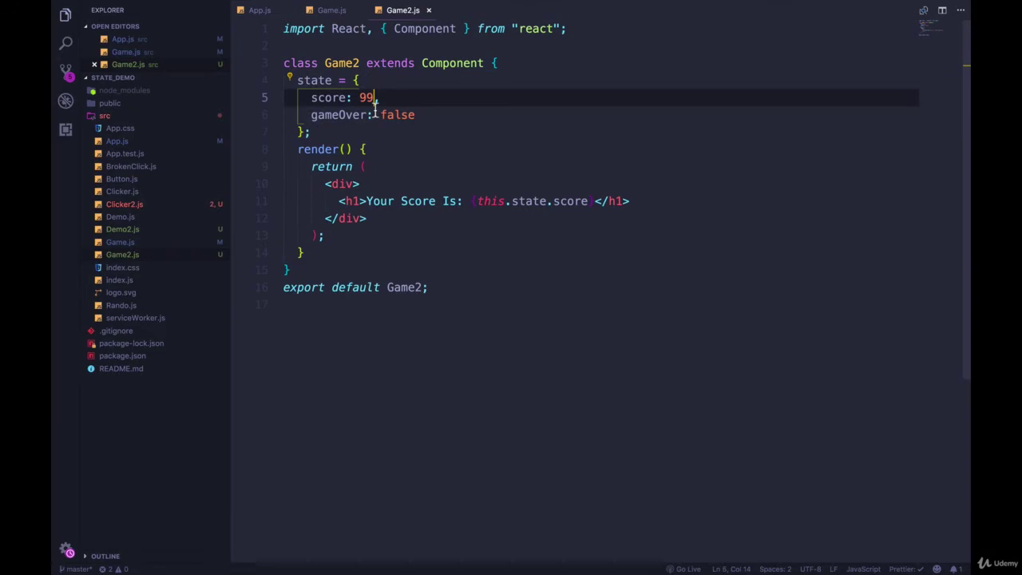
left_click_drag(298, 80, 310, 132)
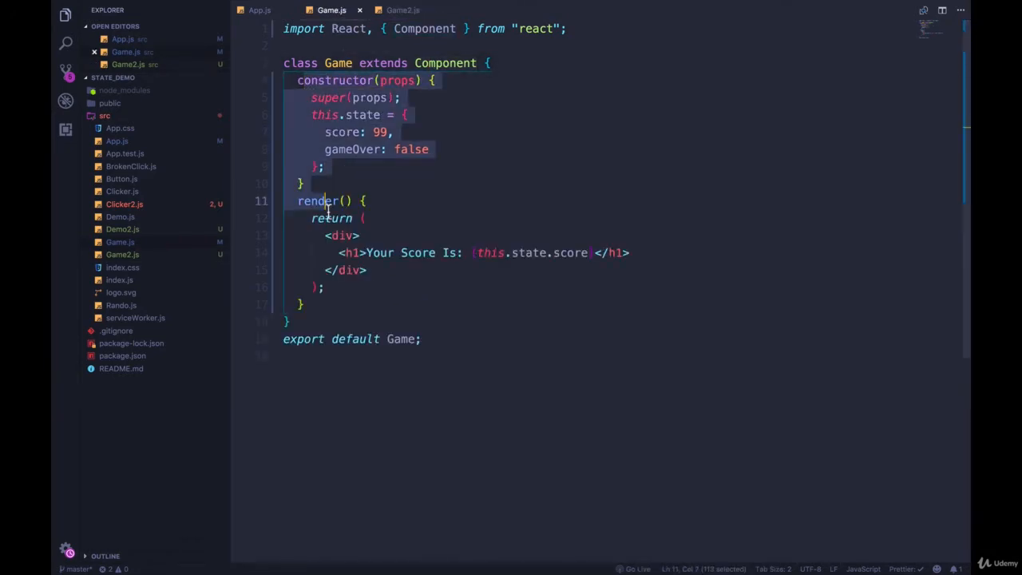
left_click(387, 132)
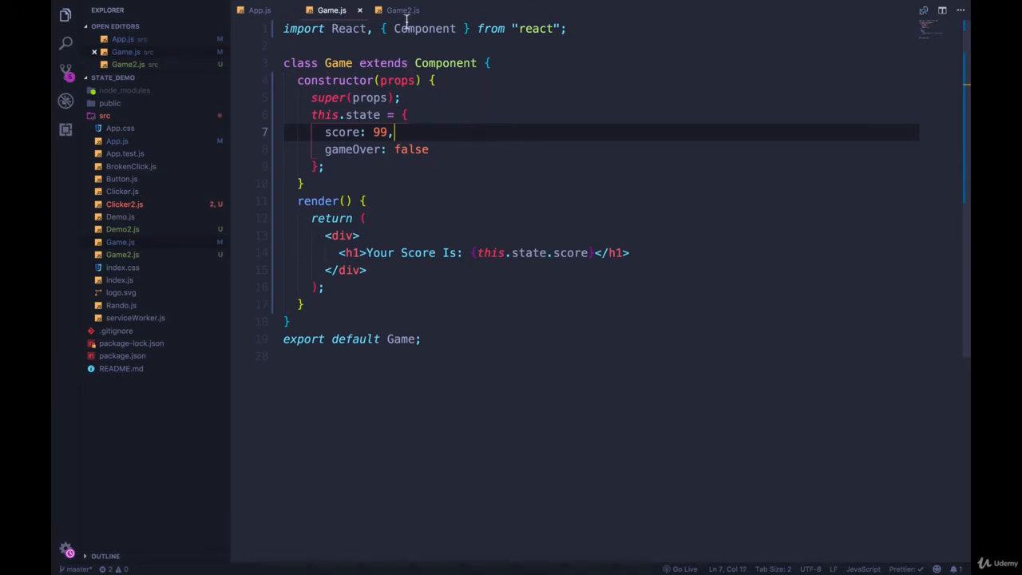
Back in Game2.js, select the state property block and view the app showing 'Your Score Is: 99'.
left_click(400, 10)
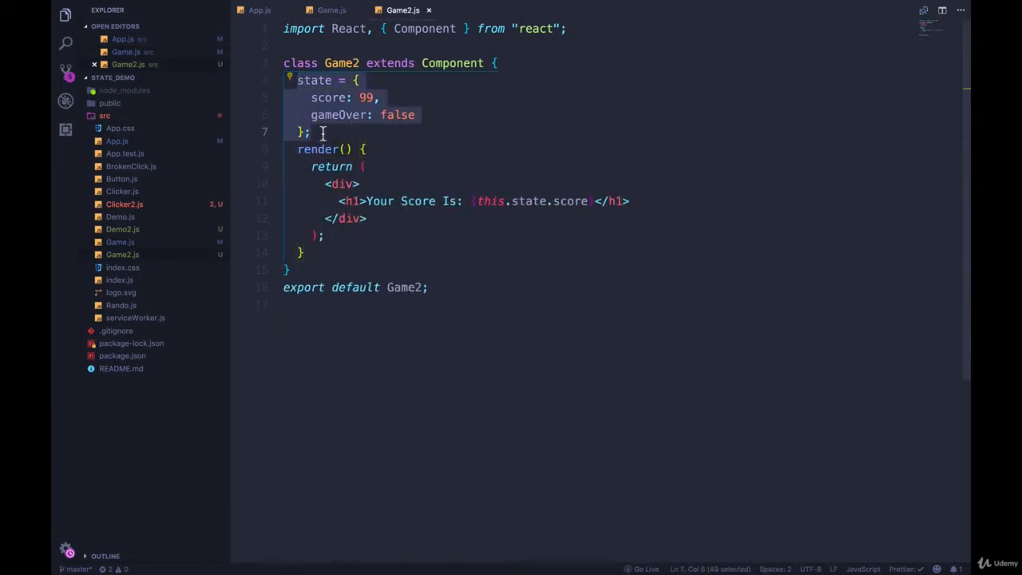
mouse_move(313, 80)
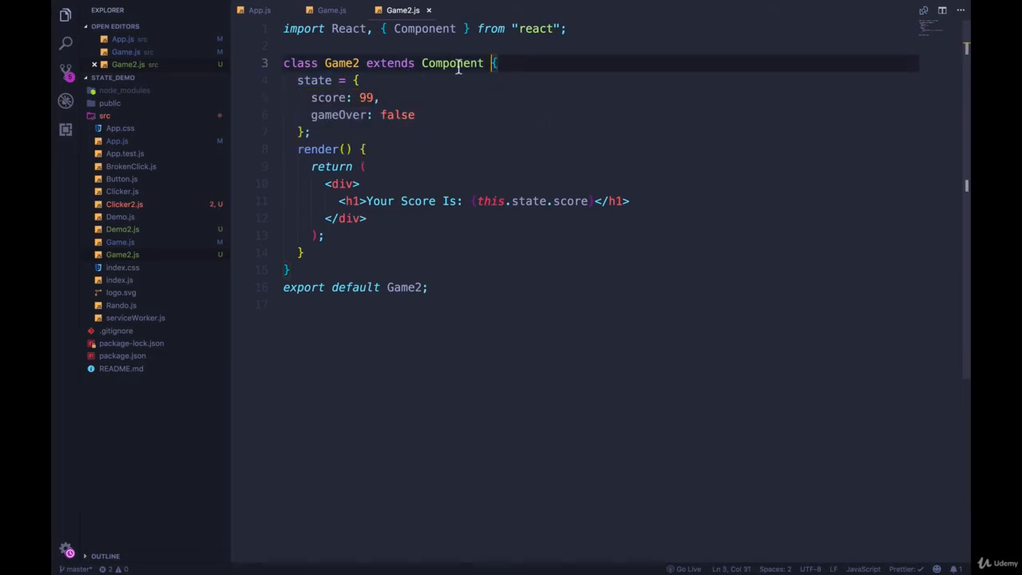
mouse_move(462, 192)
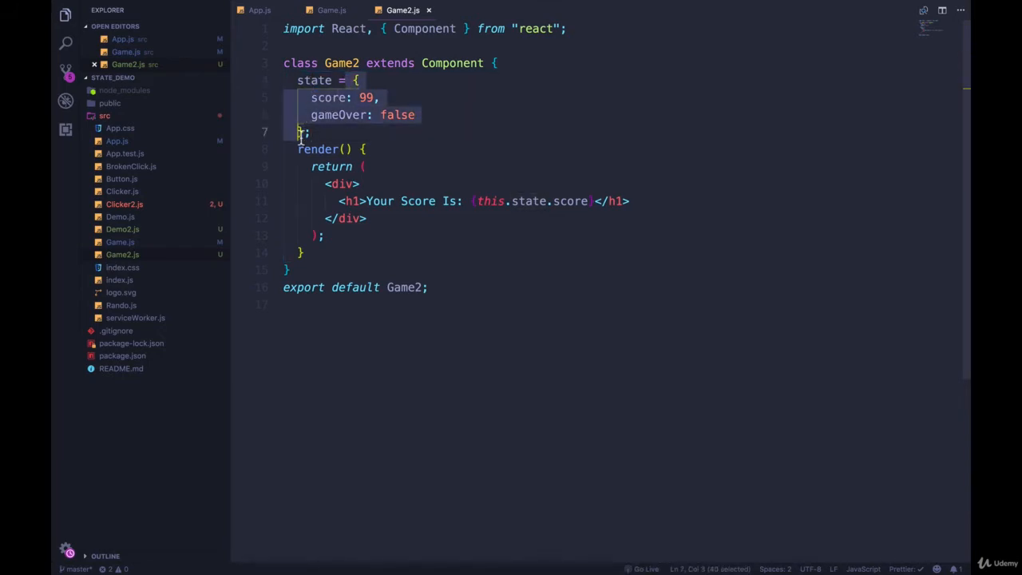
left_click(533, 200)
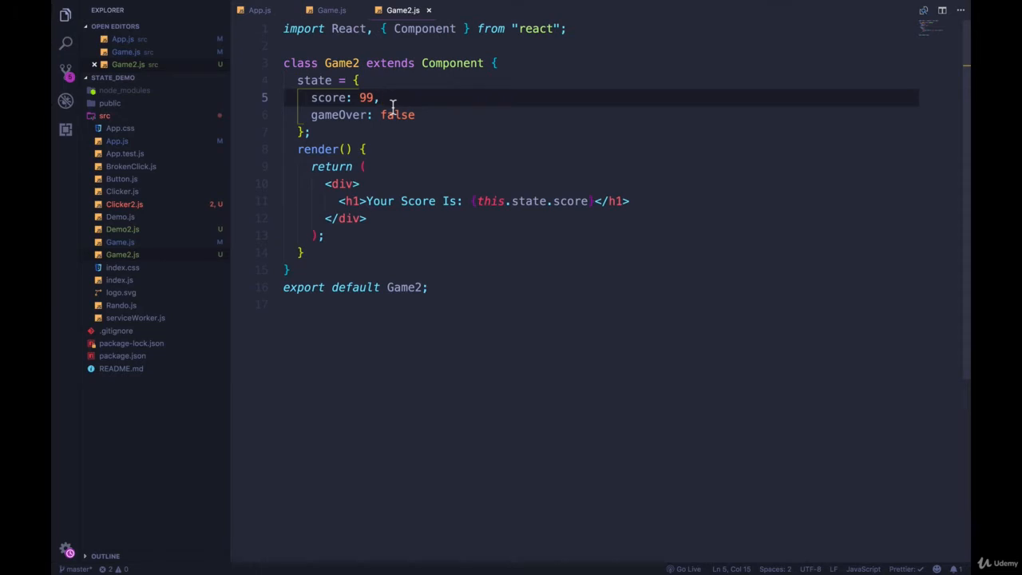
mouse_move(547, 145)
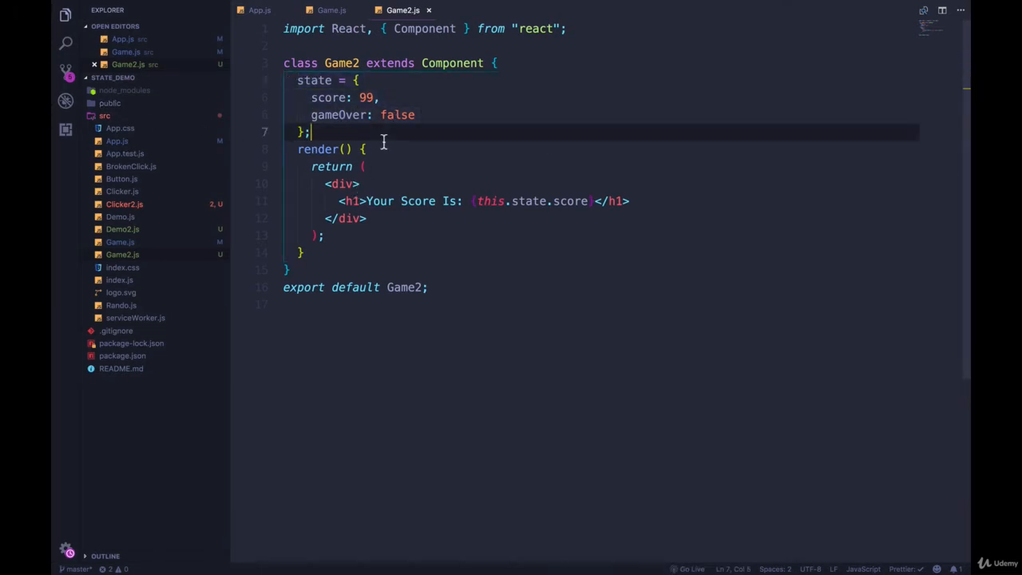
left_click_drag(310, 132, 298, 80)
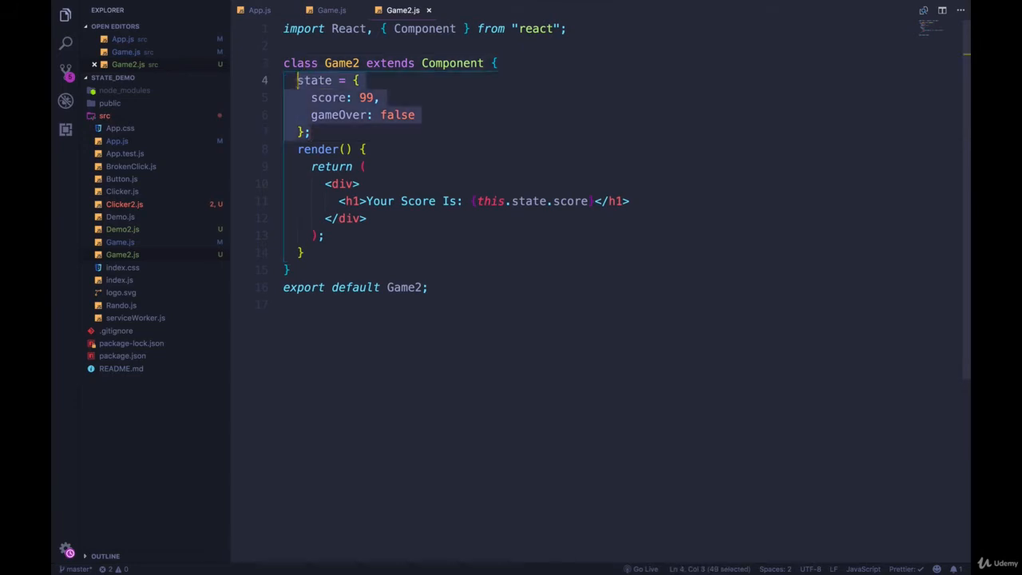
left_click(529, 124)
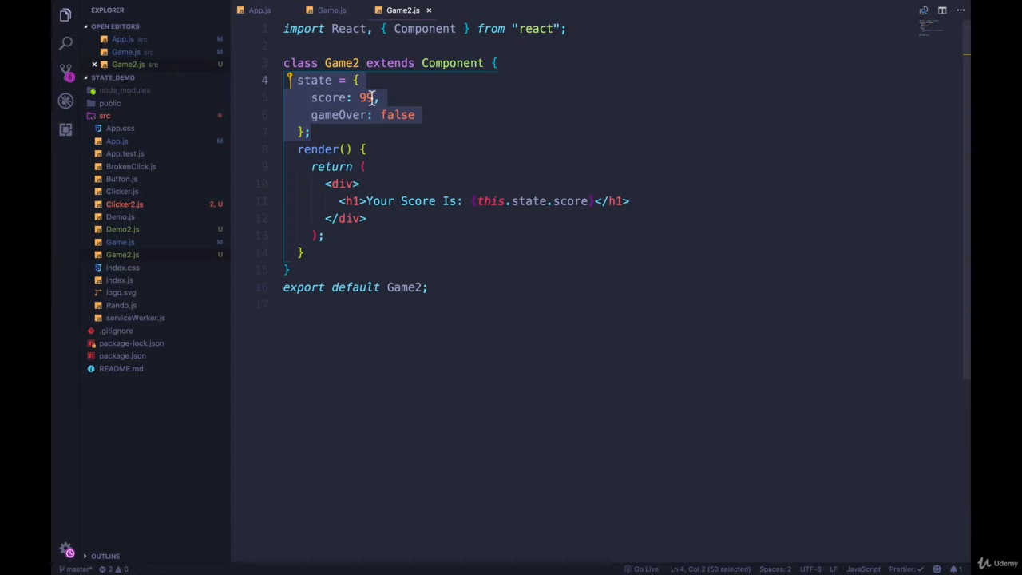
left_click(374, 97)
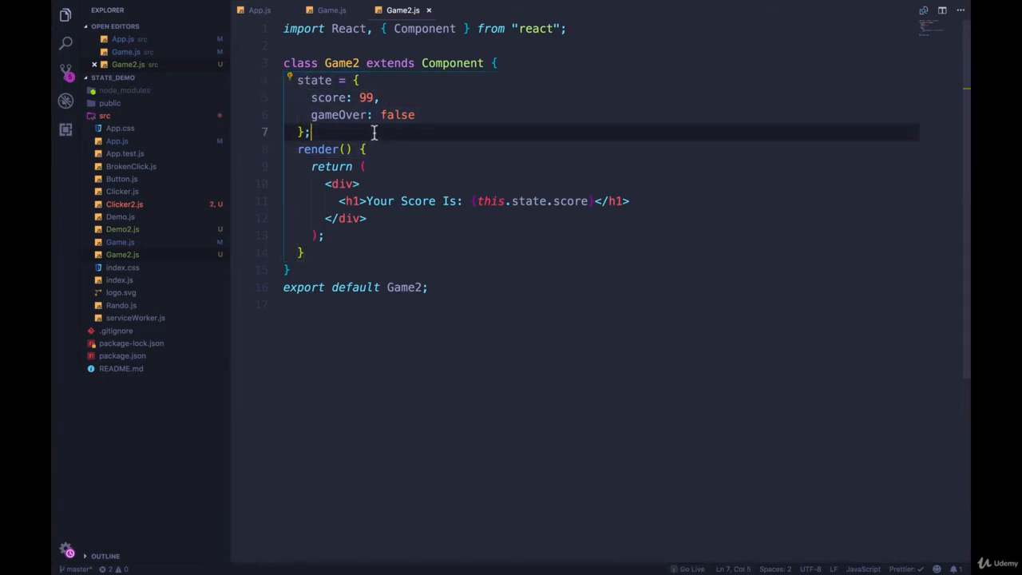
left_click(446, 150)
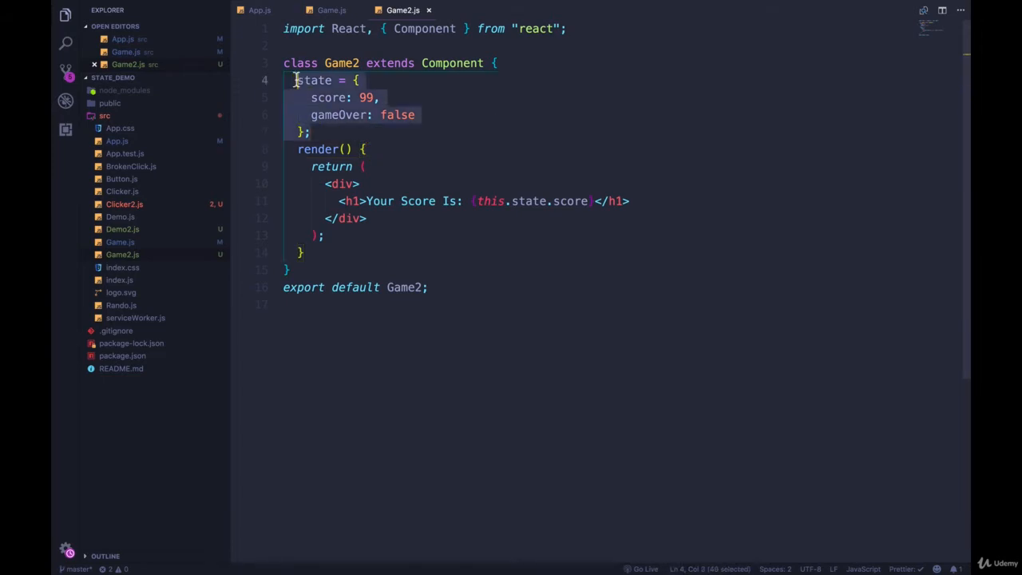
left_click(483, 131)
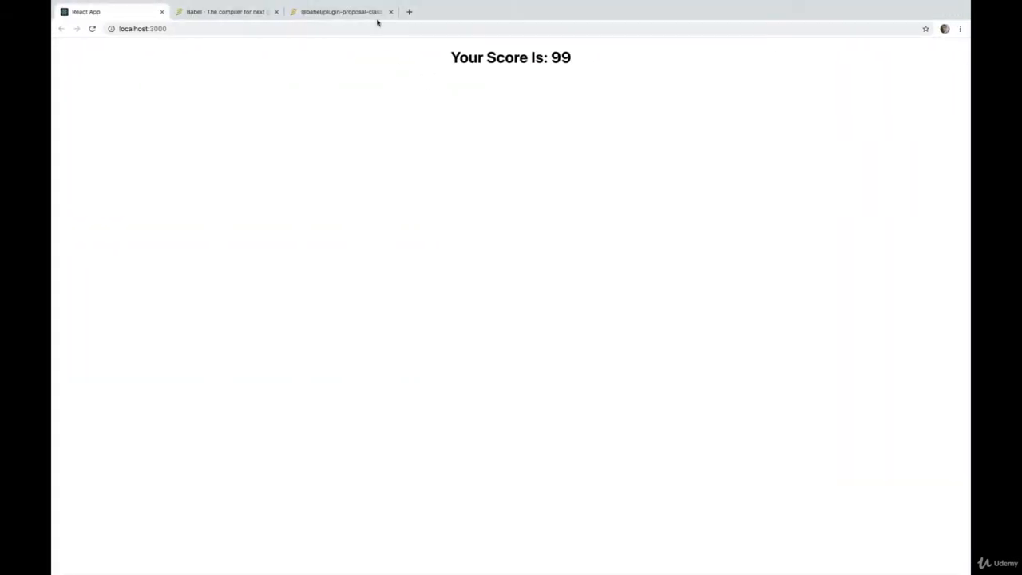
left_click(341, 11)
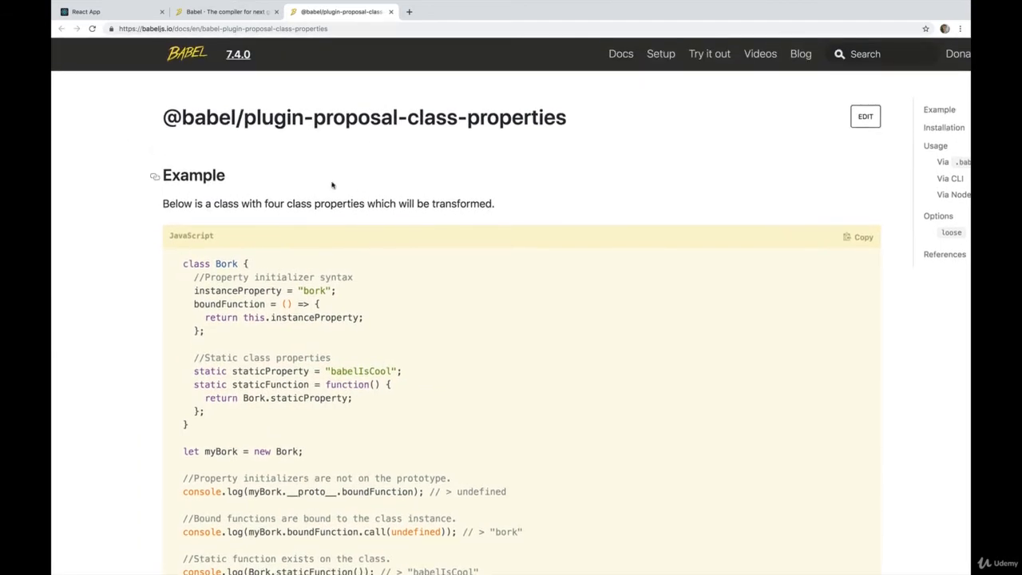
scroll("down", 3)
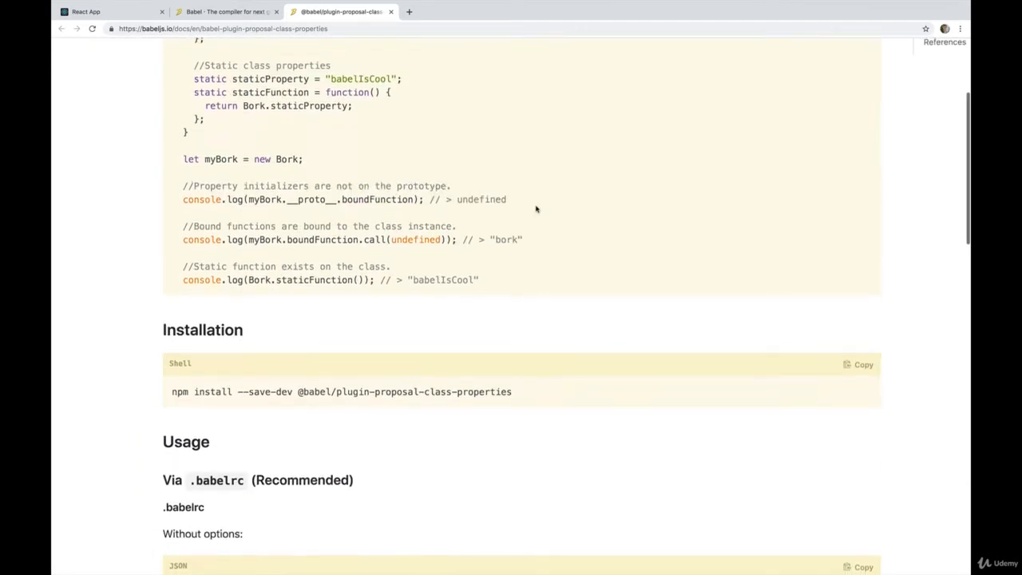
scroll("down", 3)
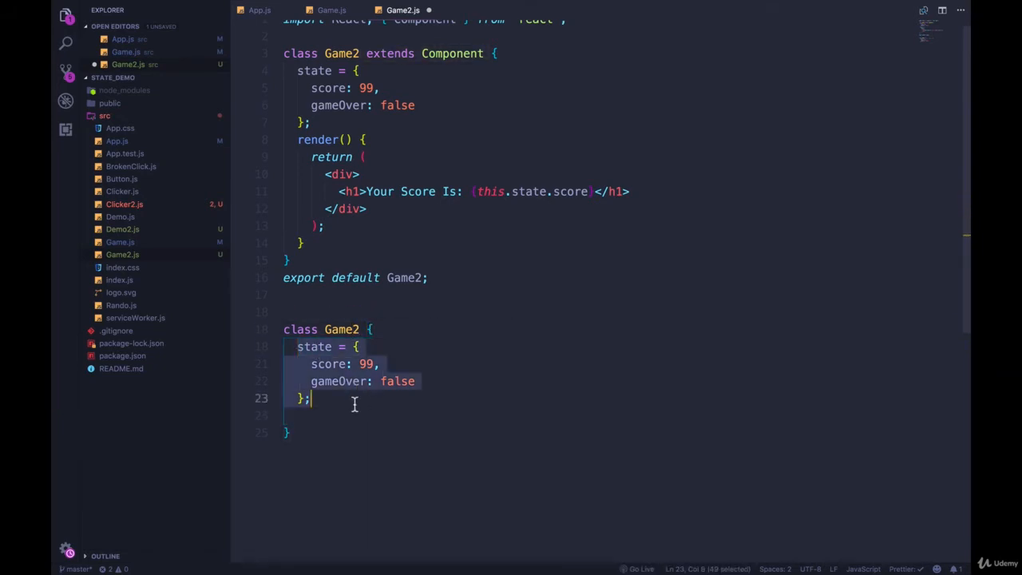
Run the bare Game2 class with its state property in Safari's Web Inspector console.
left_click(325, 415)
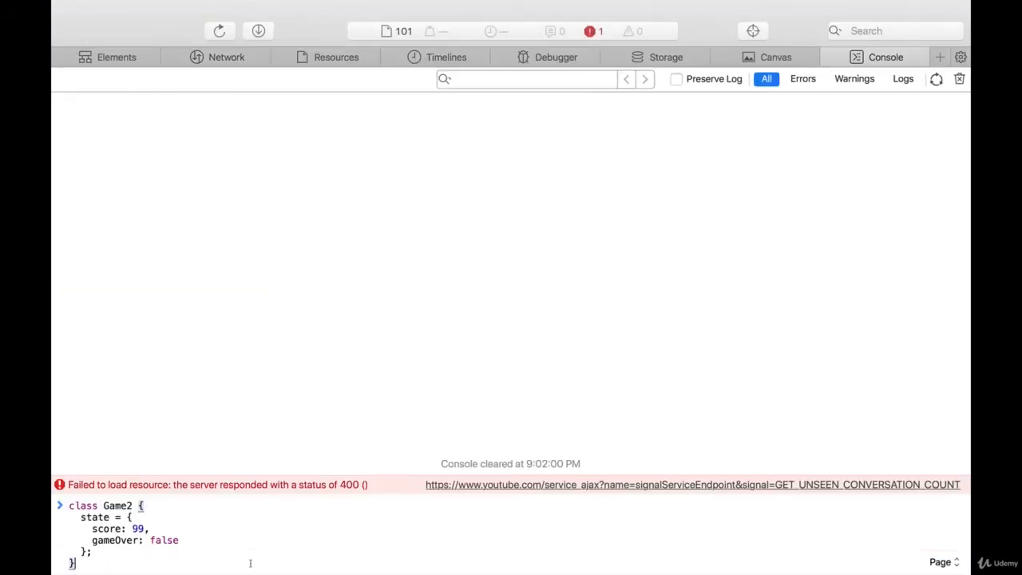
key("Enter")
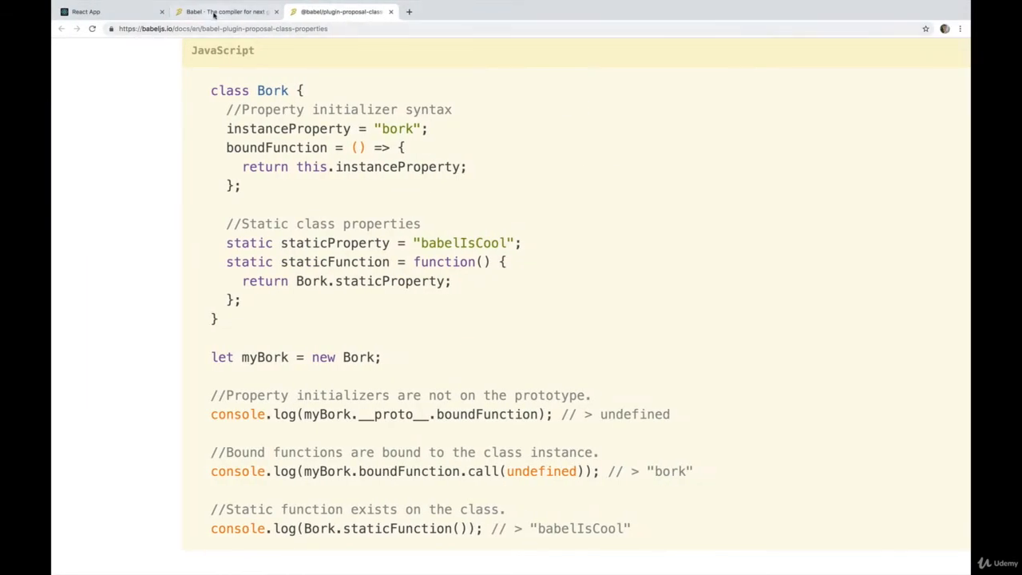
Write class Hello { age = 21 } in the Babel REPL.
left_click(574, 49)
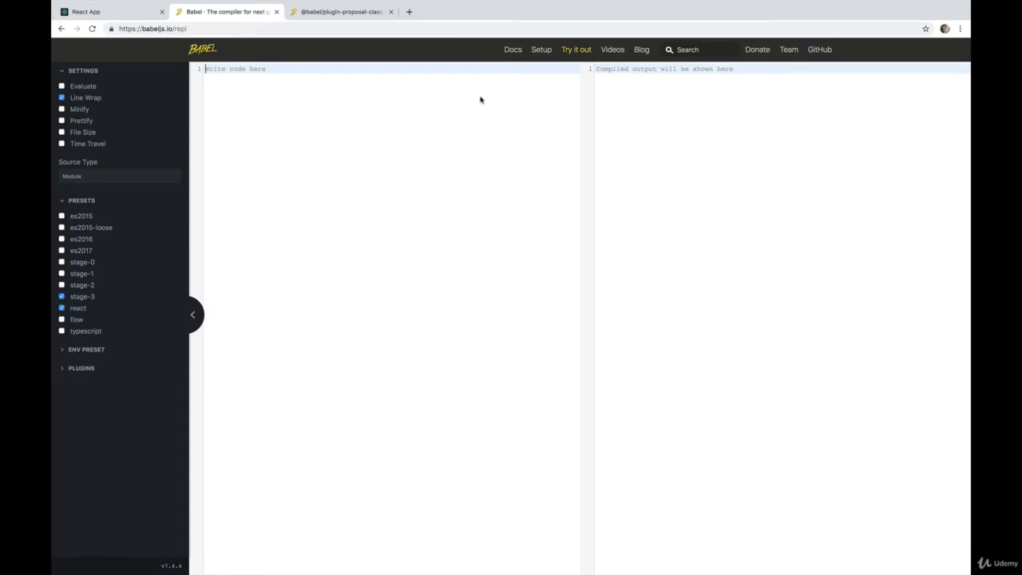
type("class")
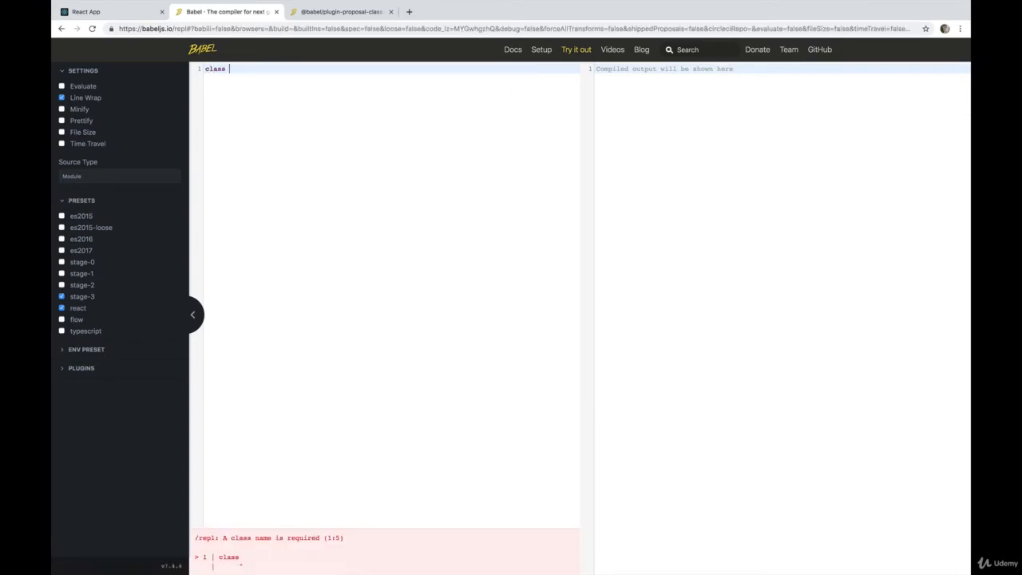
type("Hello {")
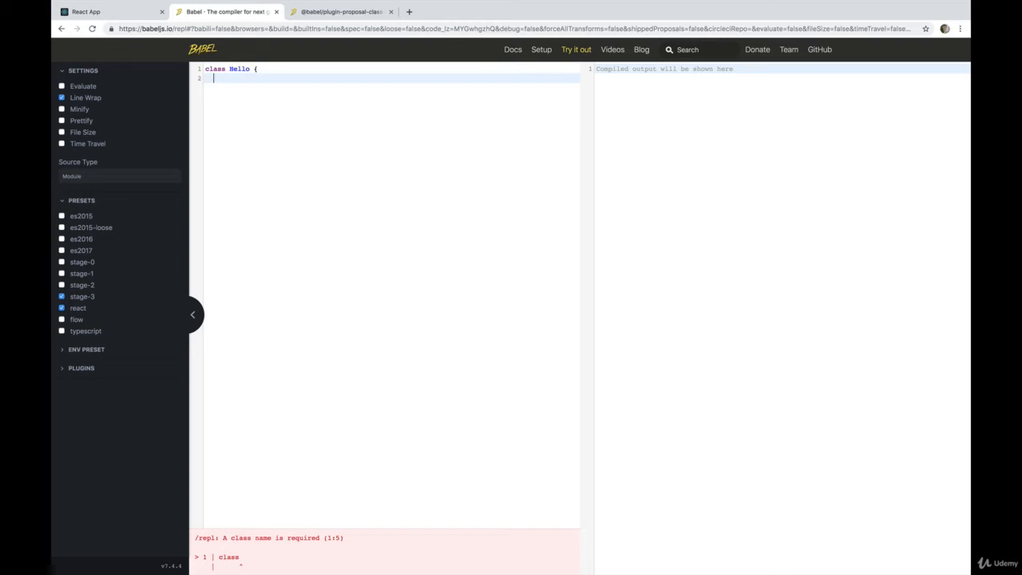
type("}")
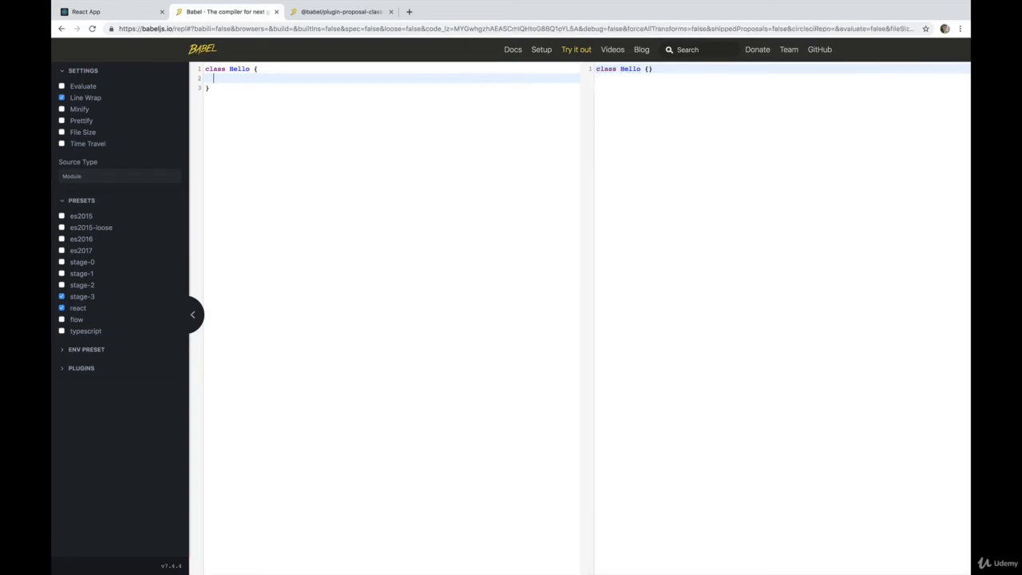
type("age = 21")
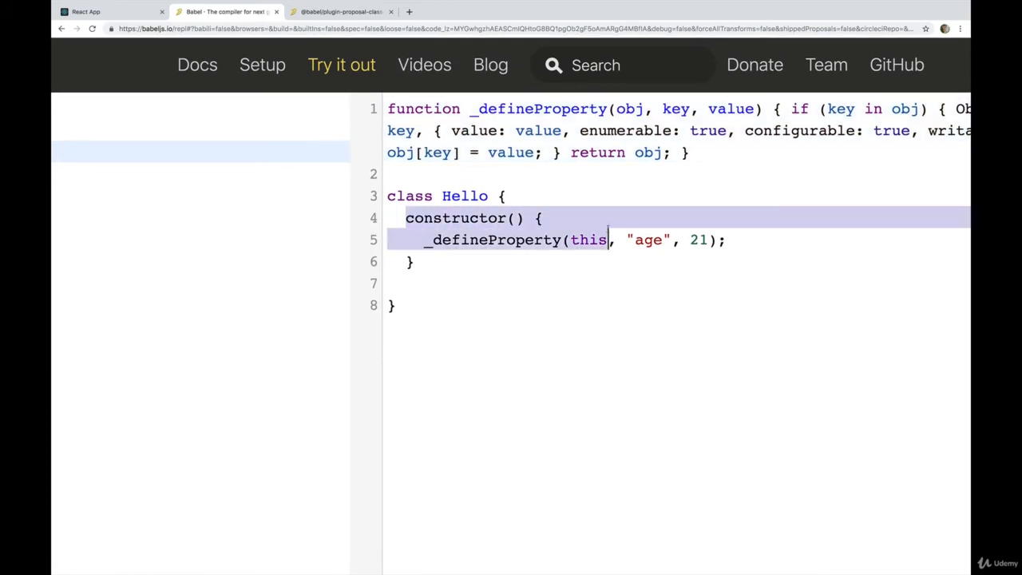
Inspect the compiled constructor and its _defineProperty(this, ...) helper call.
left_click(554, 262)
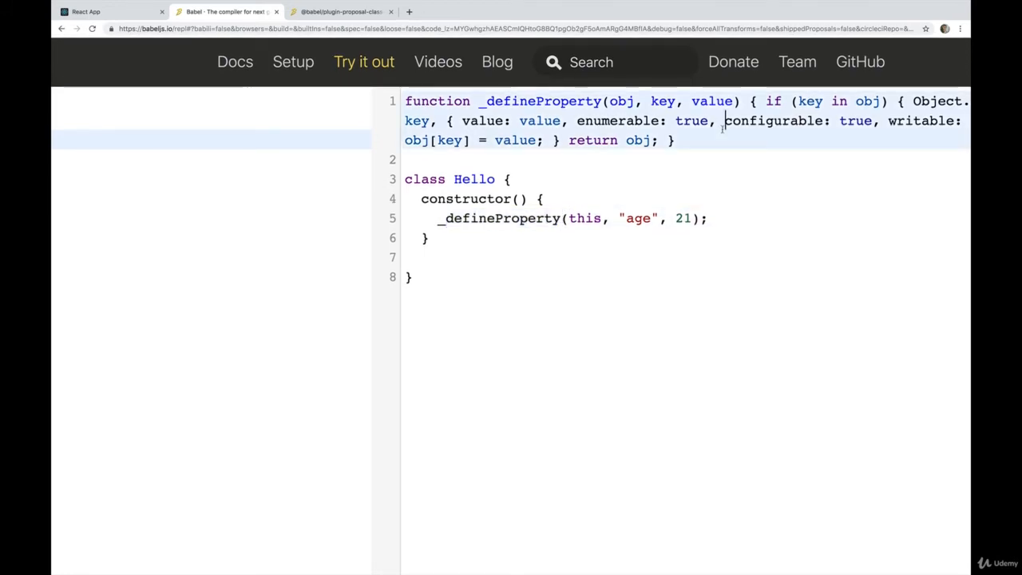
left_click(351, 11)
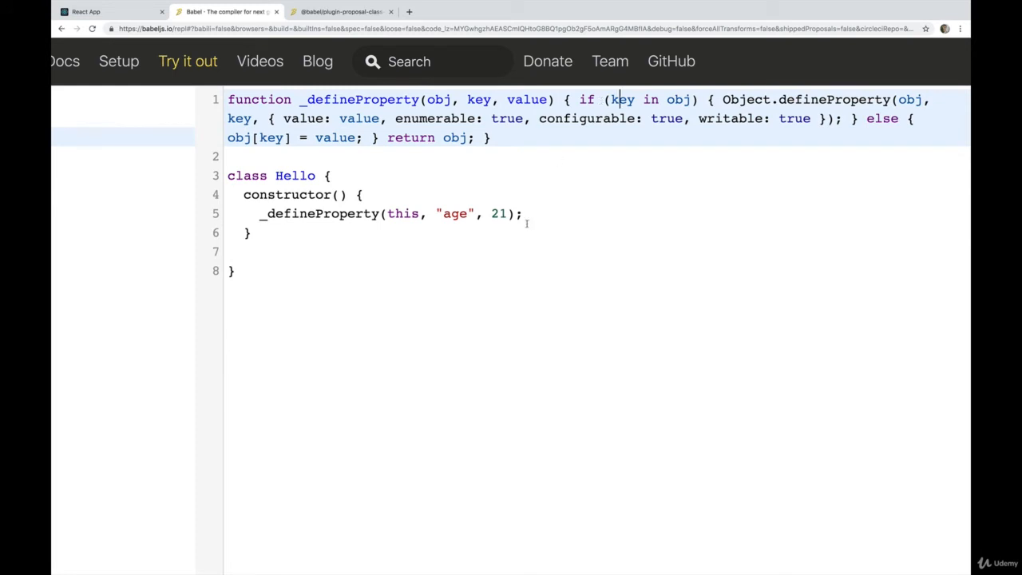
double_click(309, 213)
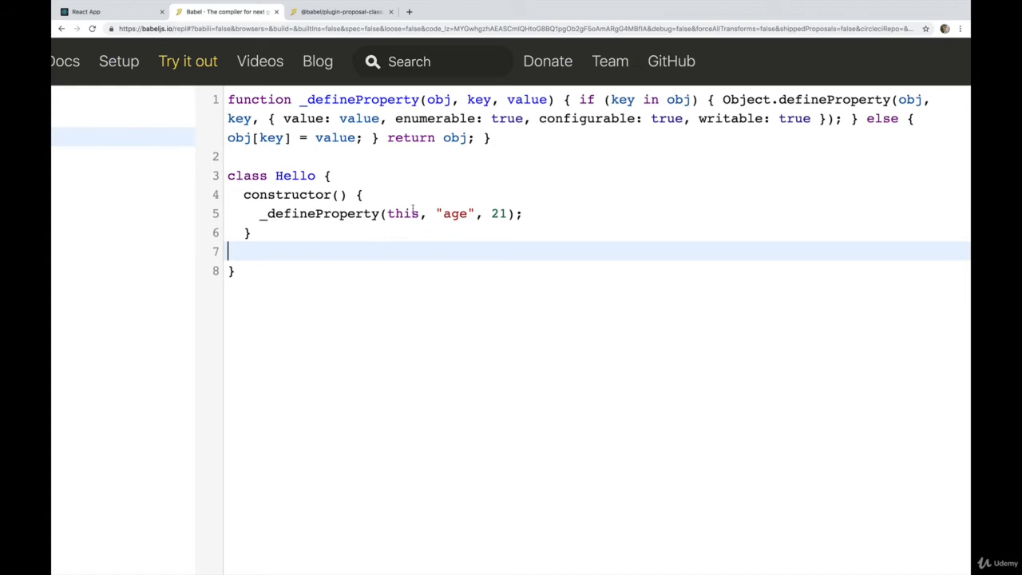
double_click(403, 213)
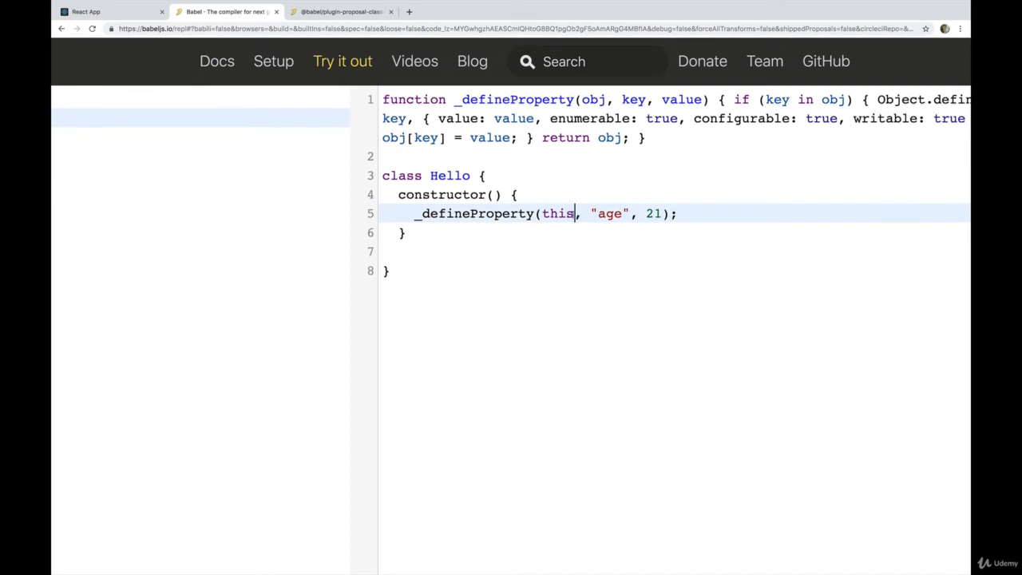
double_click(612, 213)
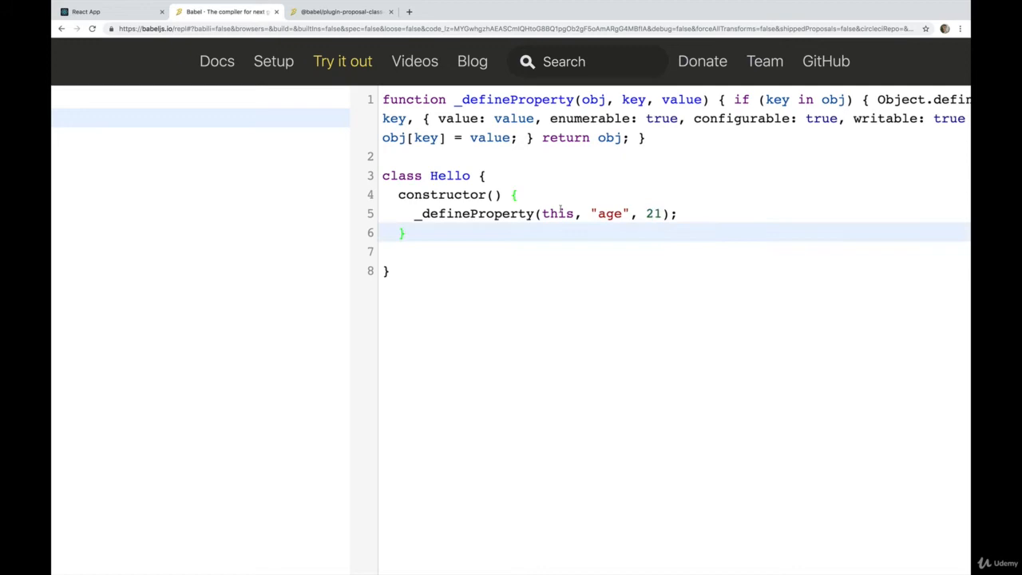
double_click(558, 213)
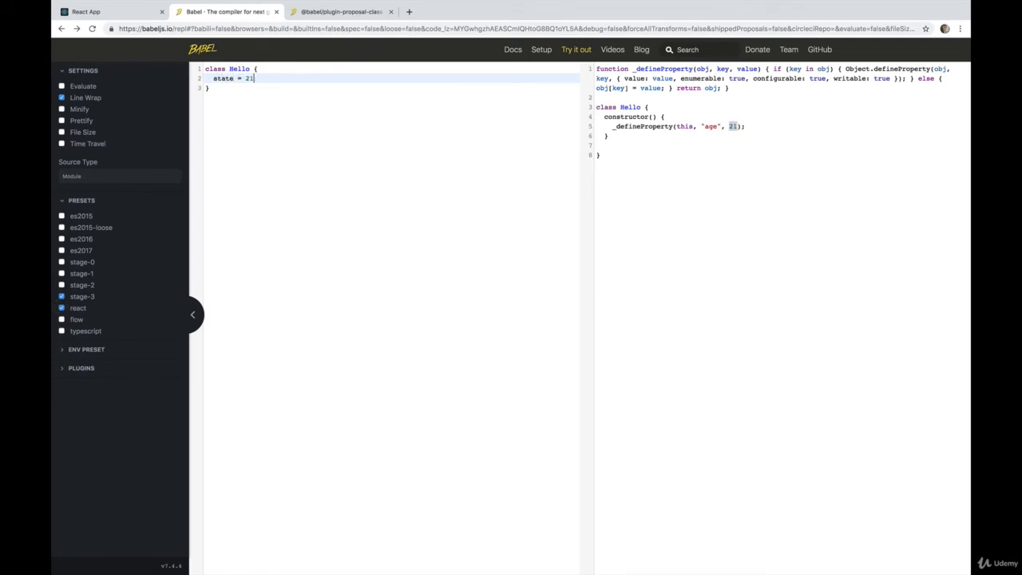
Change the property to state = { age: 21 } and inspect the _defineProperty parameters.
type("age: 21")
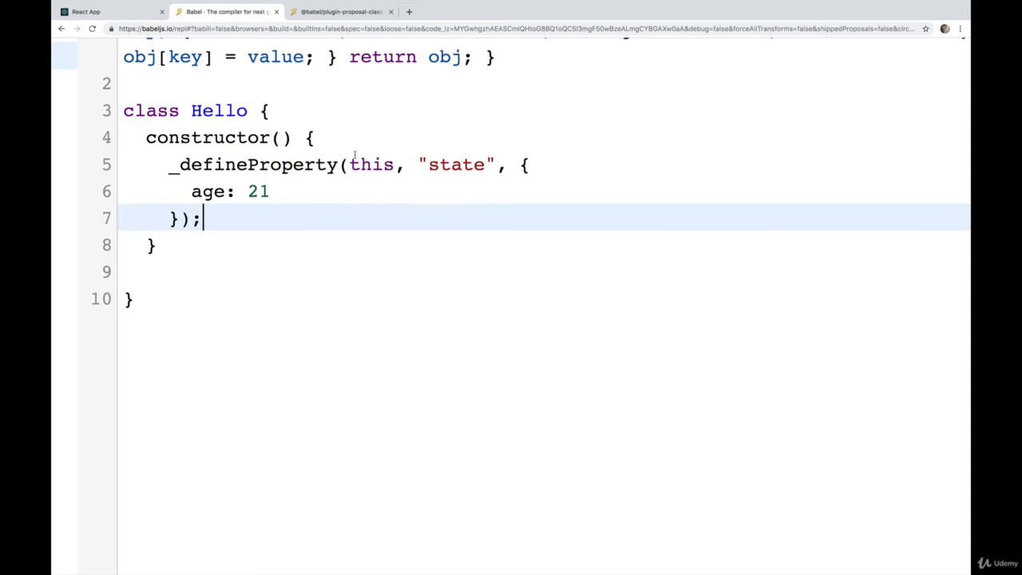
double_click(454, 165)
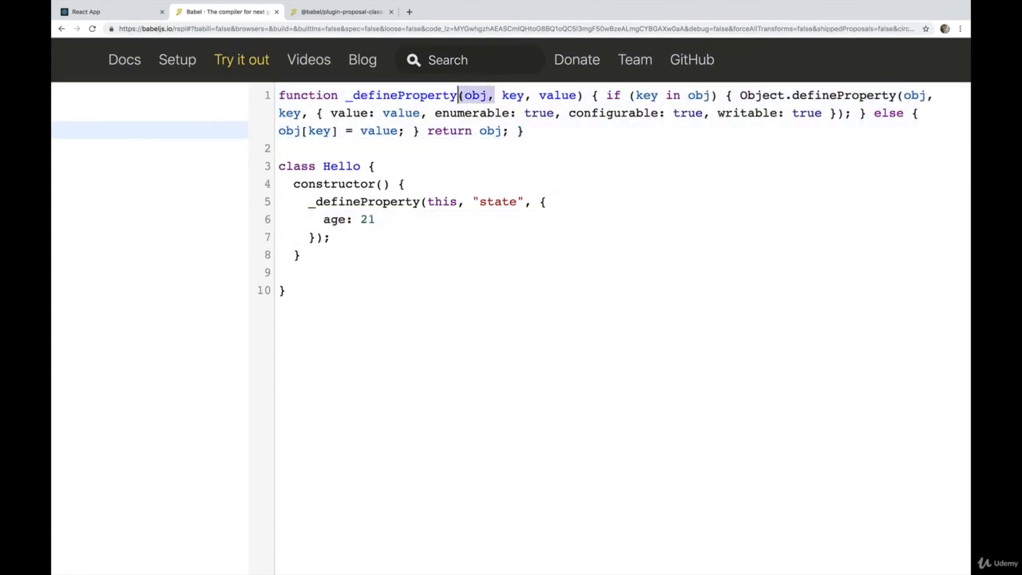
double_click(442, 201)
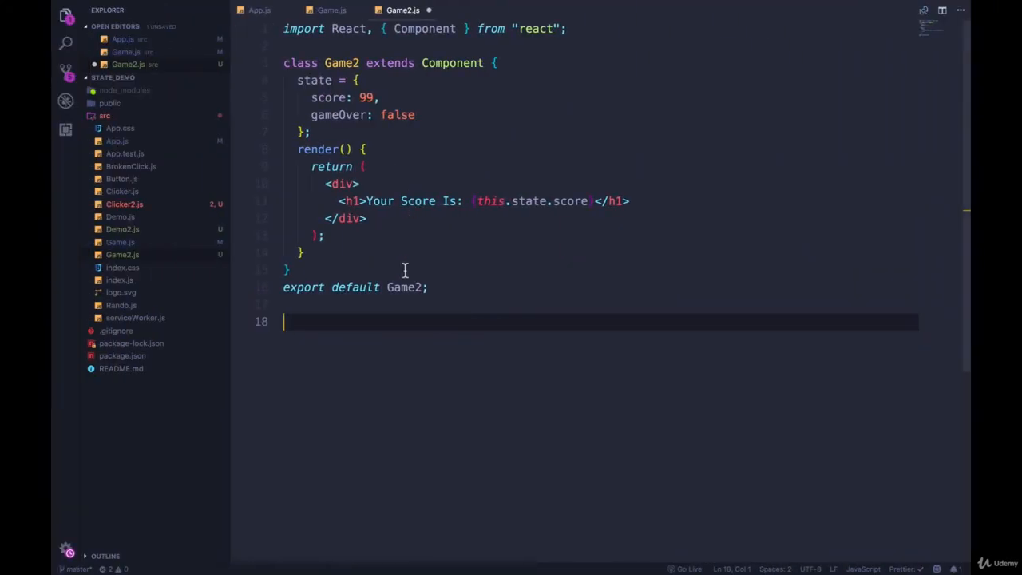
Select all of Game2.js's component code to copy it.
key("Ctrl+a")
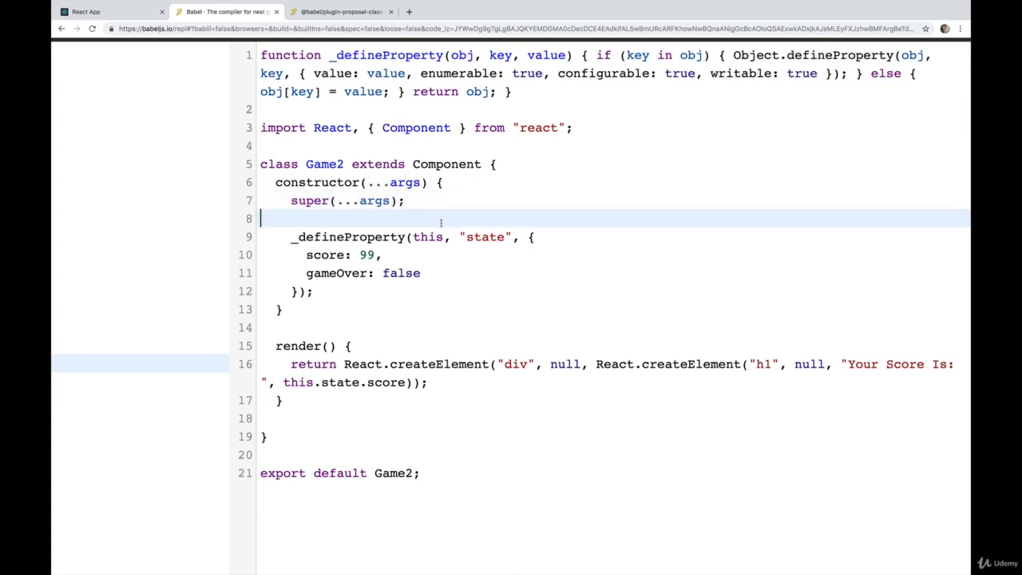
Highlight how Game2's state compiles into a _defineProperty call in the constructor.
left_click(422, 182)
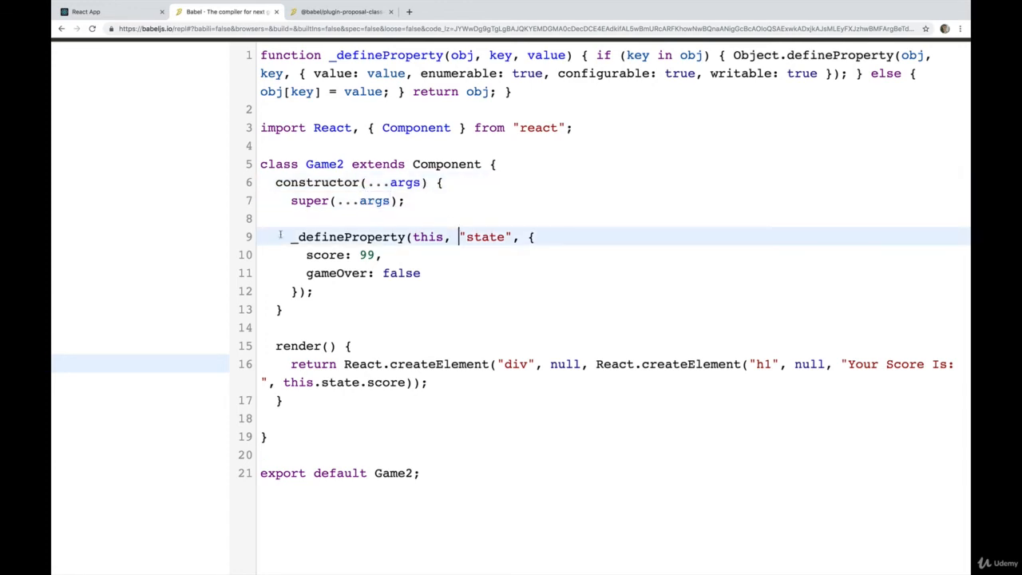
double_click(429, 236)
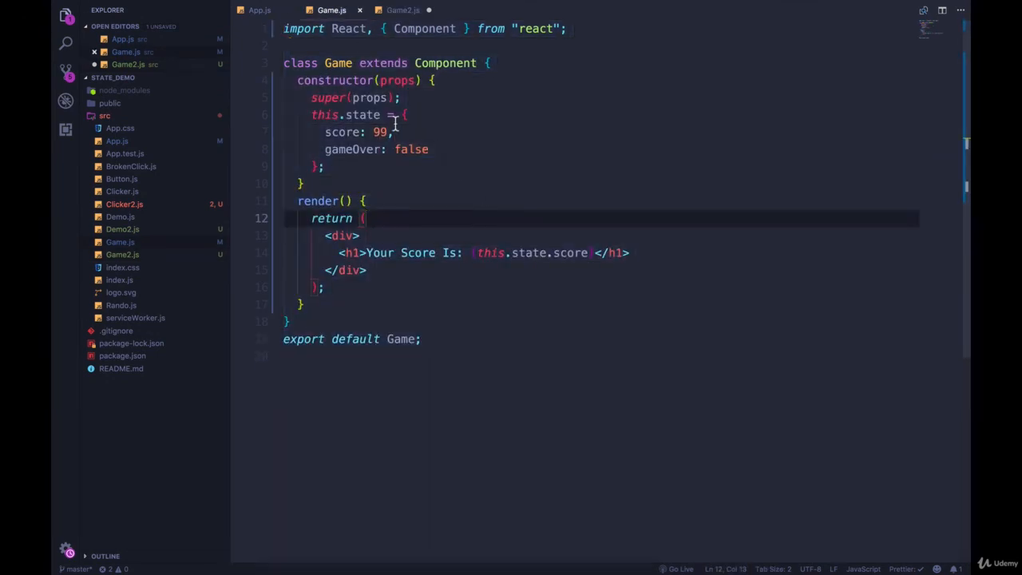
Walk through Game's constructor, this.state, and its score and gameOver values.
left_click(422, 131)
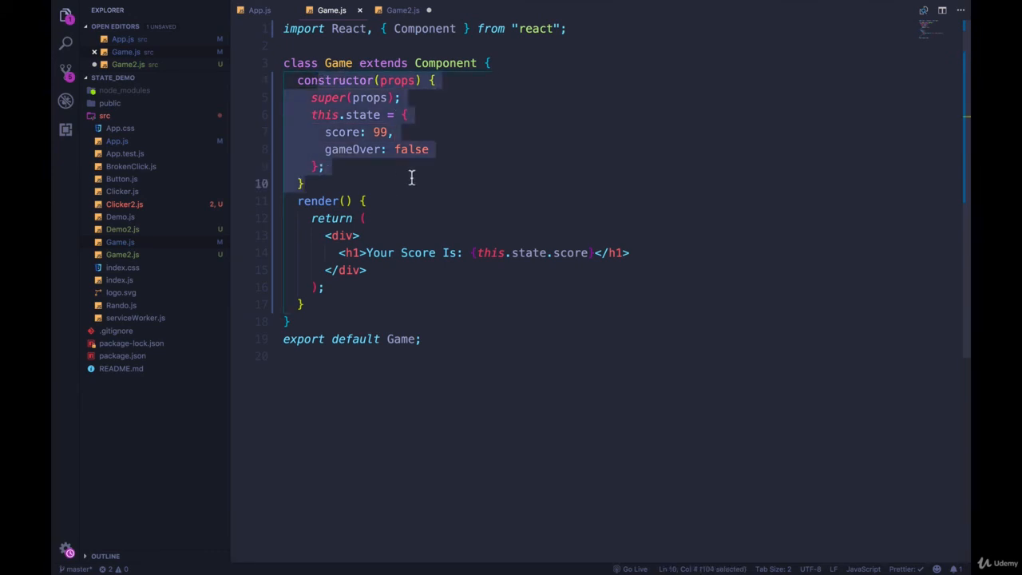
left_click(323, 166)
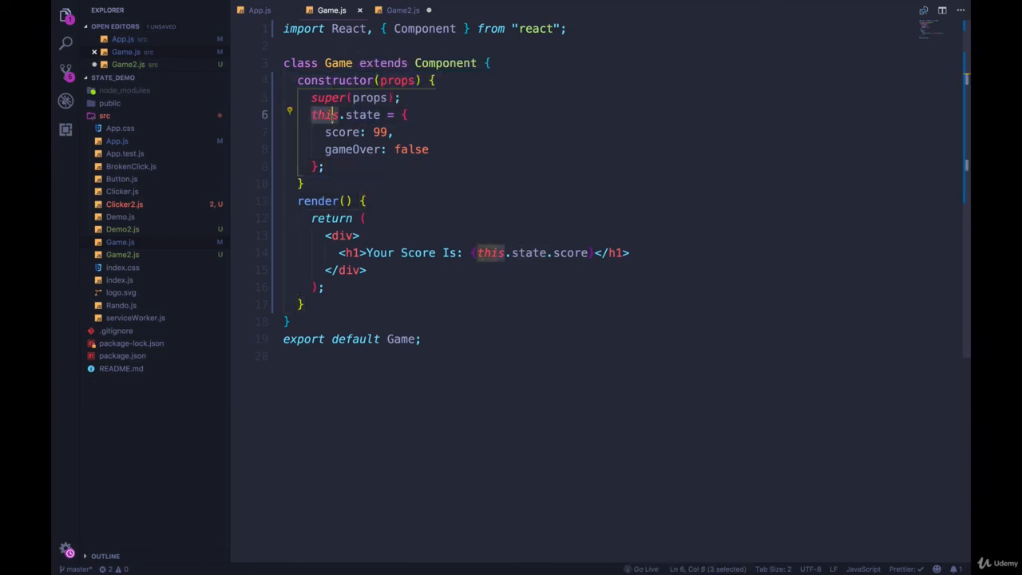
left_click(435, 150)
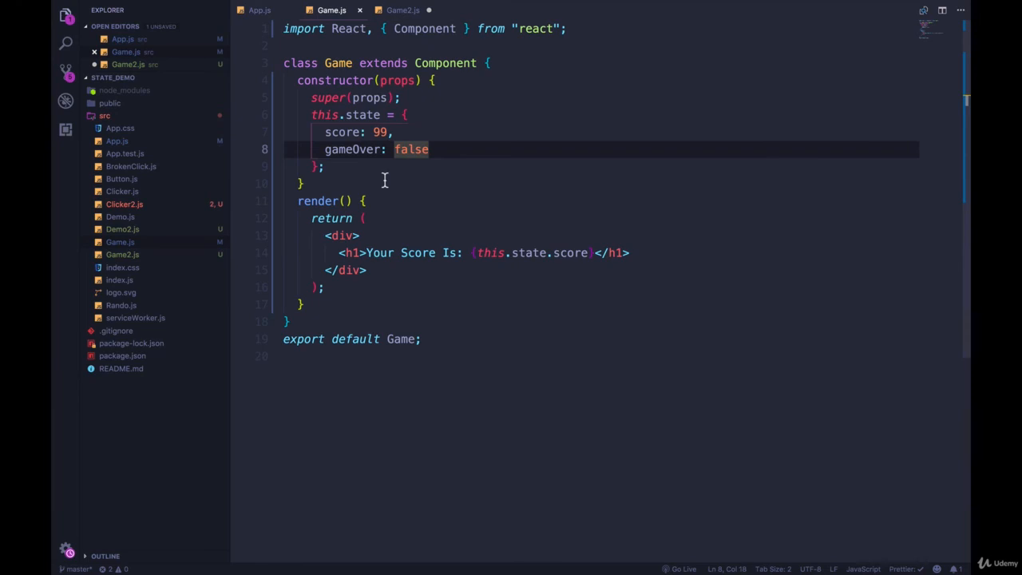
mouse_move(400, 174)
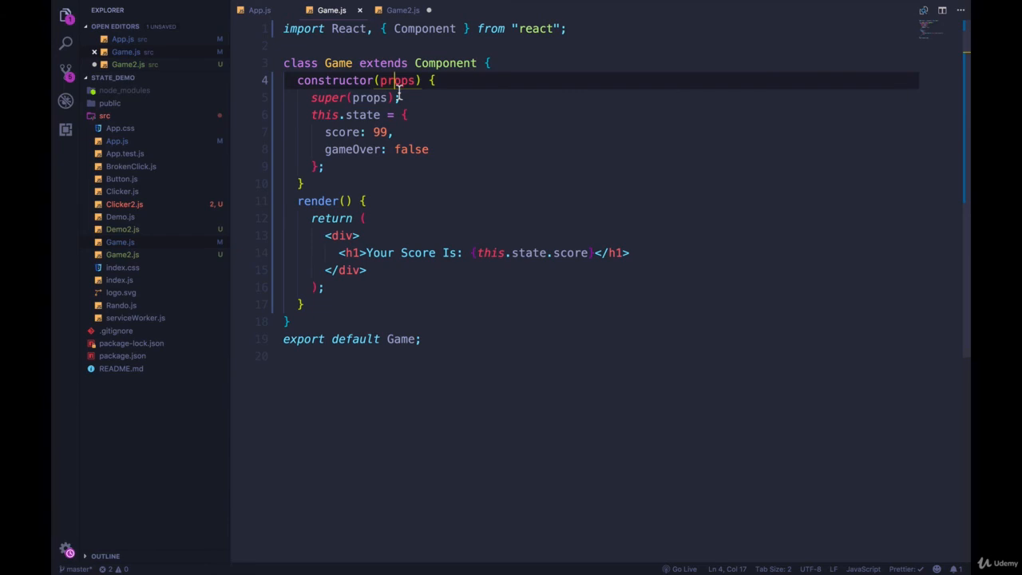
mouse_move(491, 149)
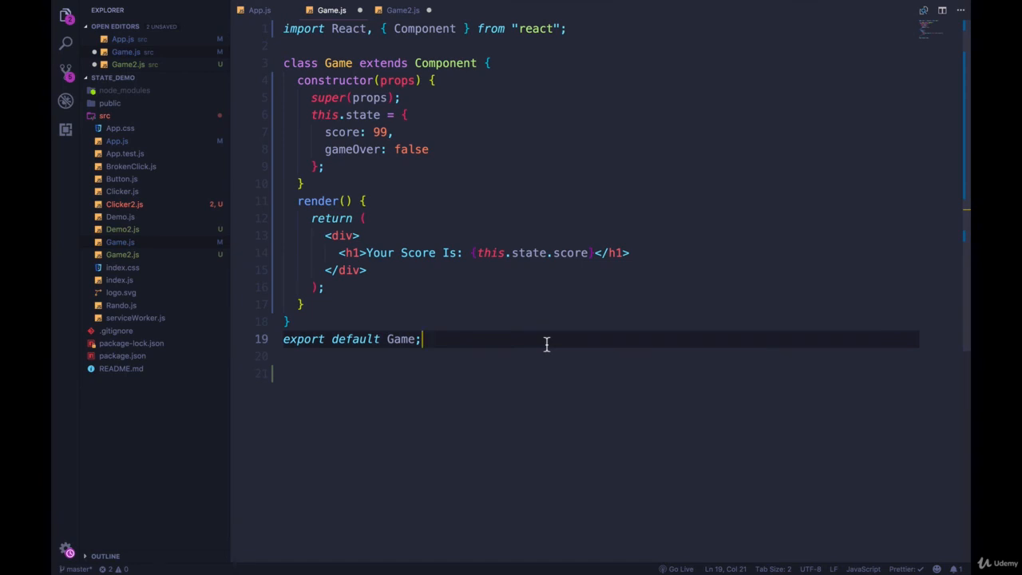
mouse_move(459, 233)
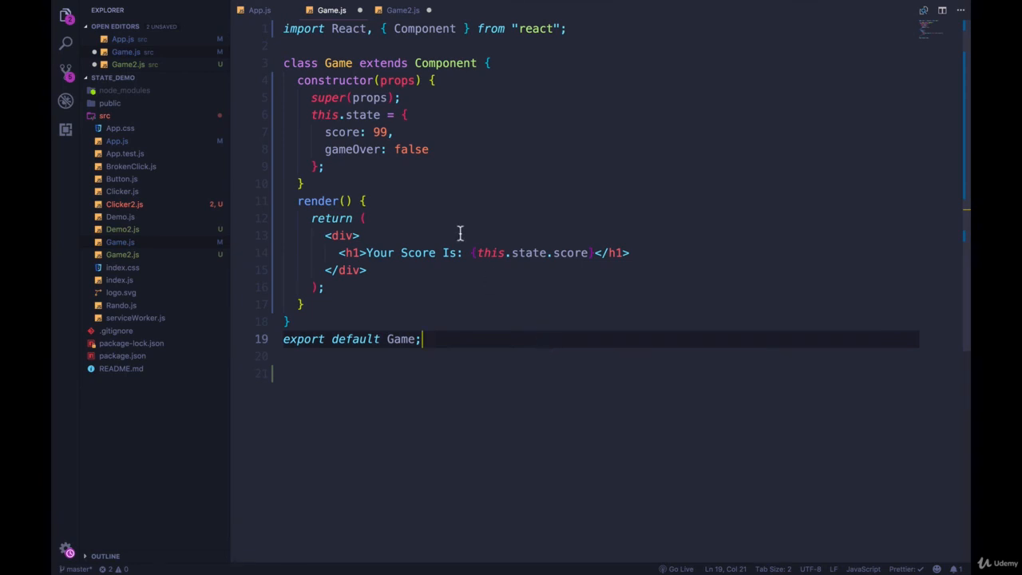
left_click(434, 80)
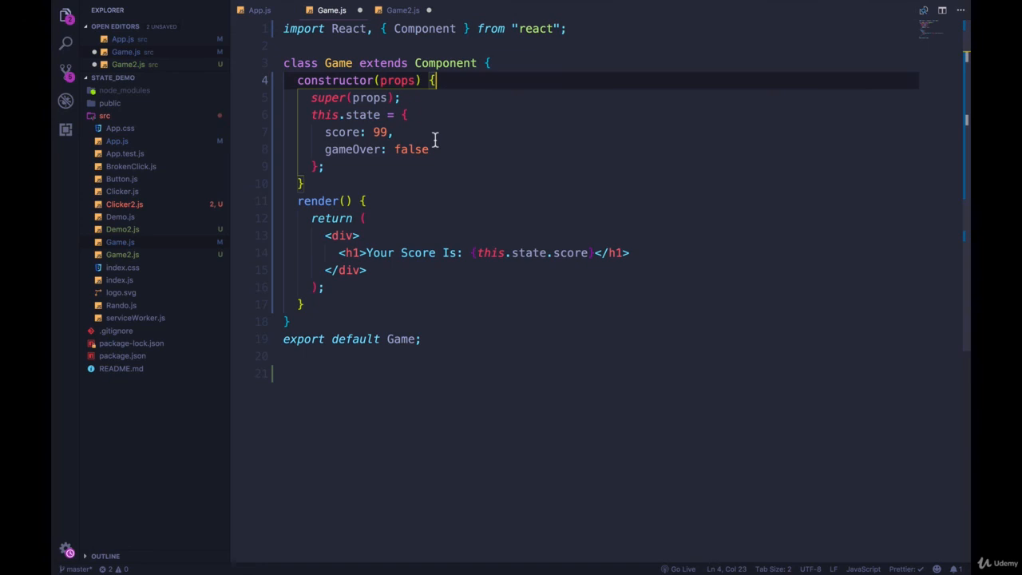
left_click(466, 130)
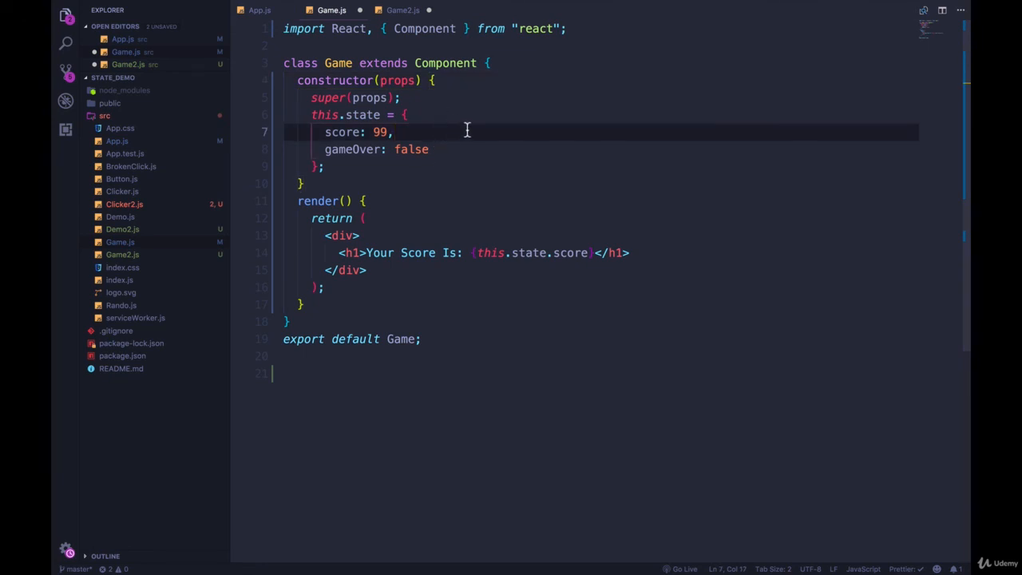
Compare against Game2.js and select Game's this.state assignment.
left_click(396, 8)
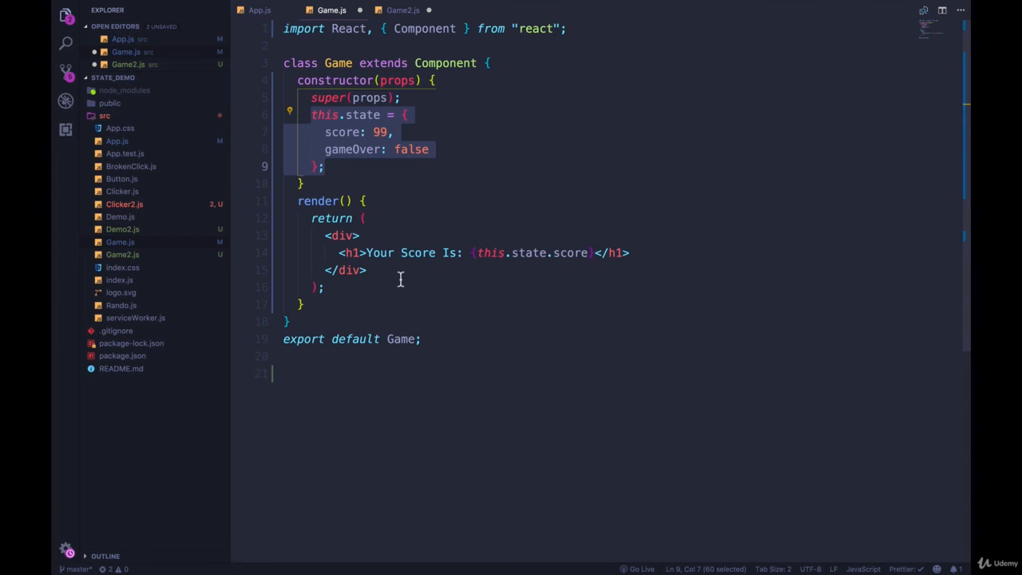
left_click(334, 253)
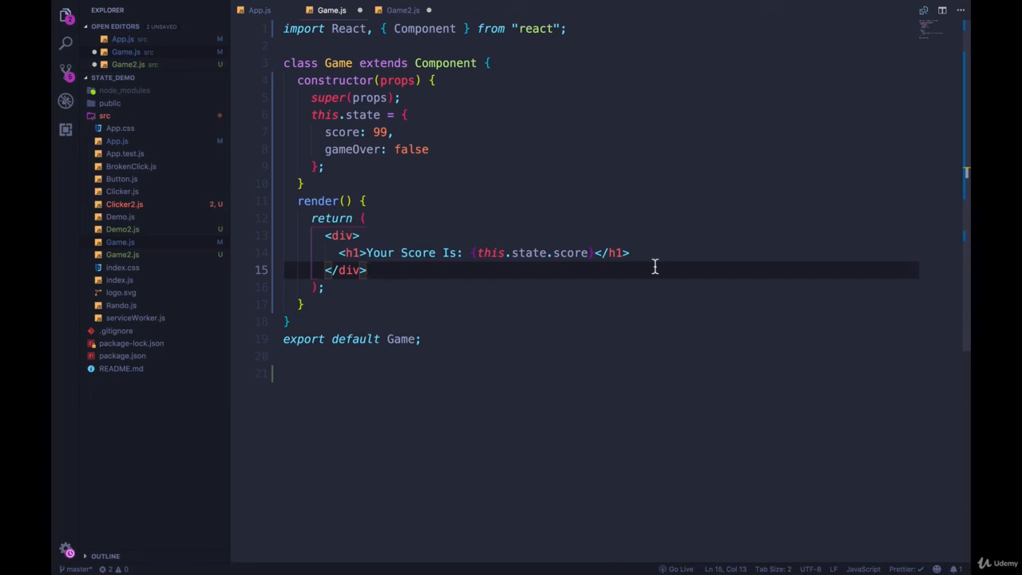
left_click(323, 166)
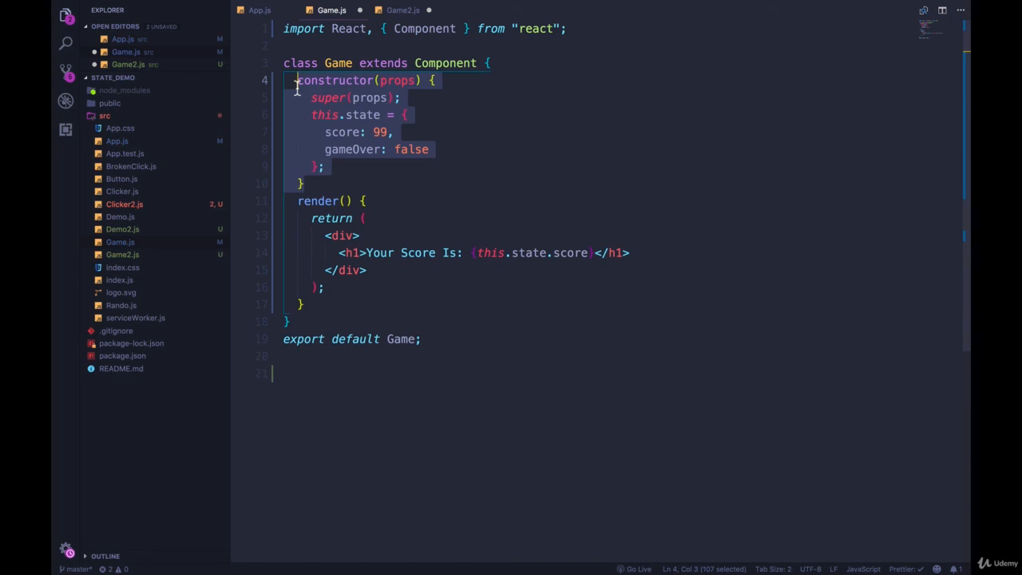
left_click(425, 149)
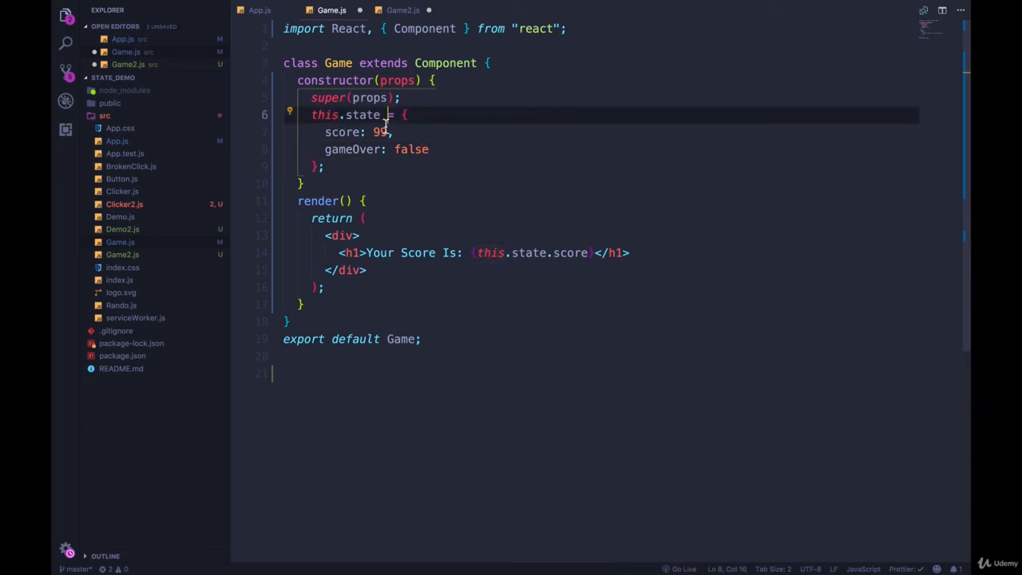
left_click_drag(311, 97, 407, 114)
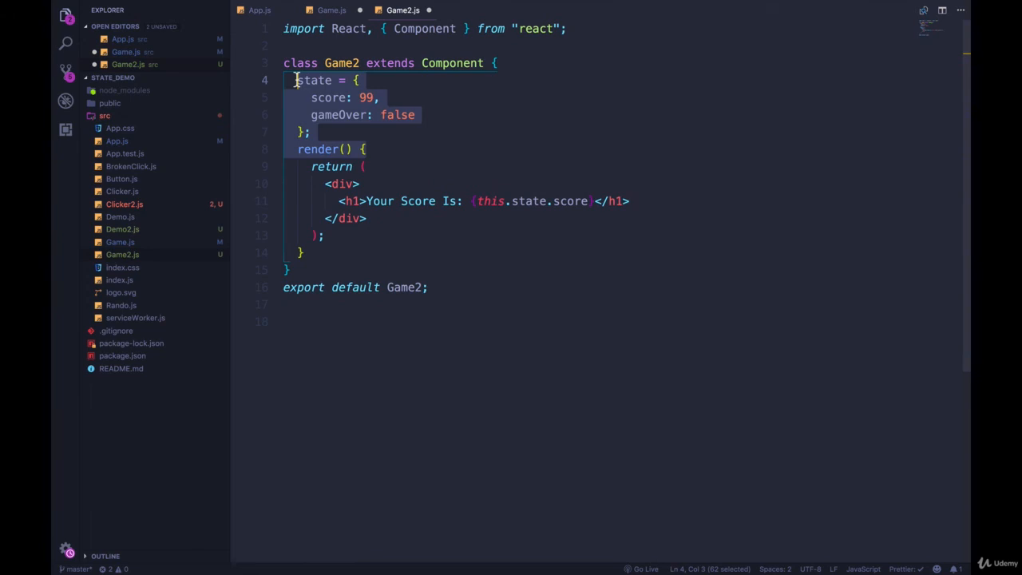
Glance at Game.js's constructor state, then return to Game2.js and deselect its state property.
left_click(427, 114)
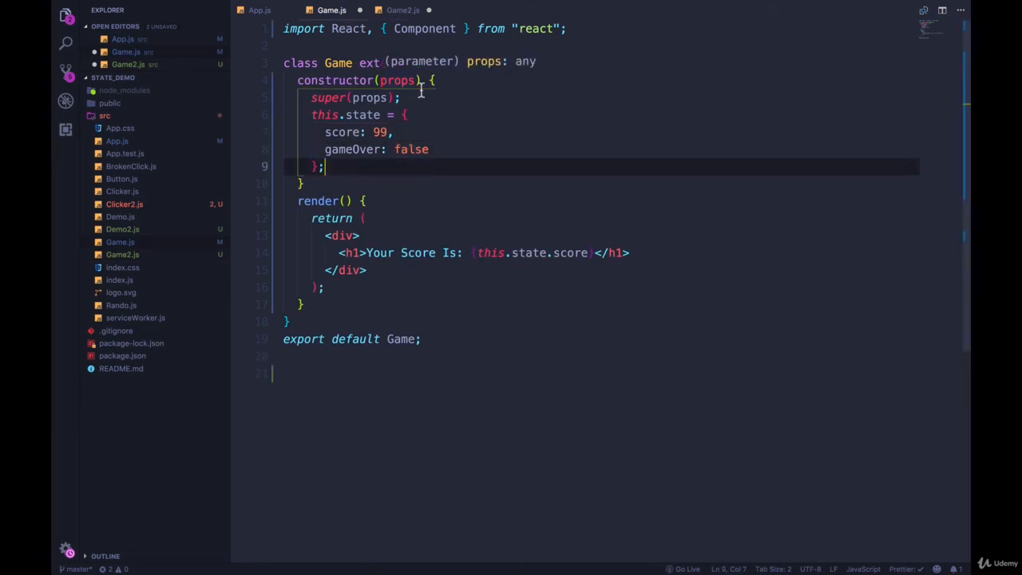
left_click(408, 9)
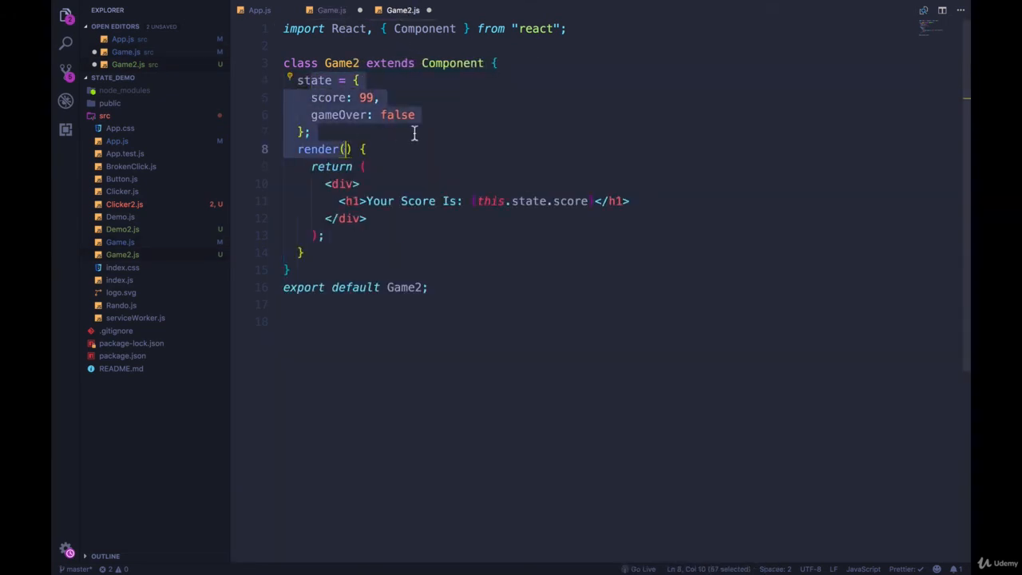
left_click(413, 132)
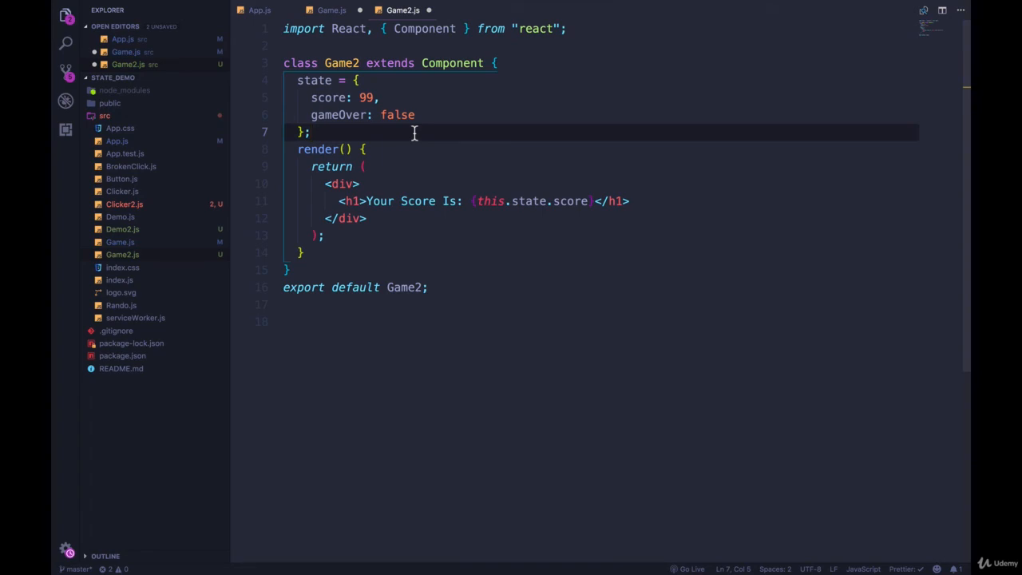